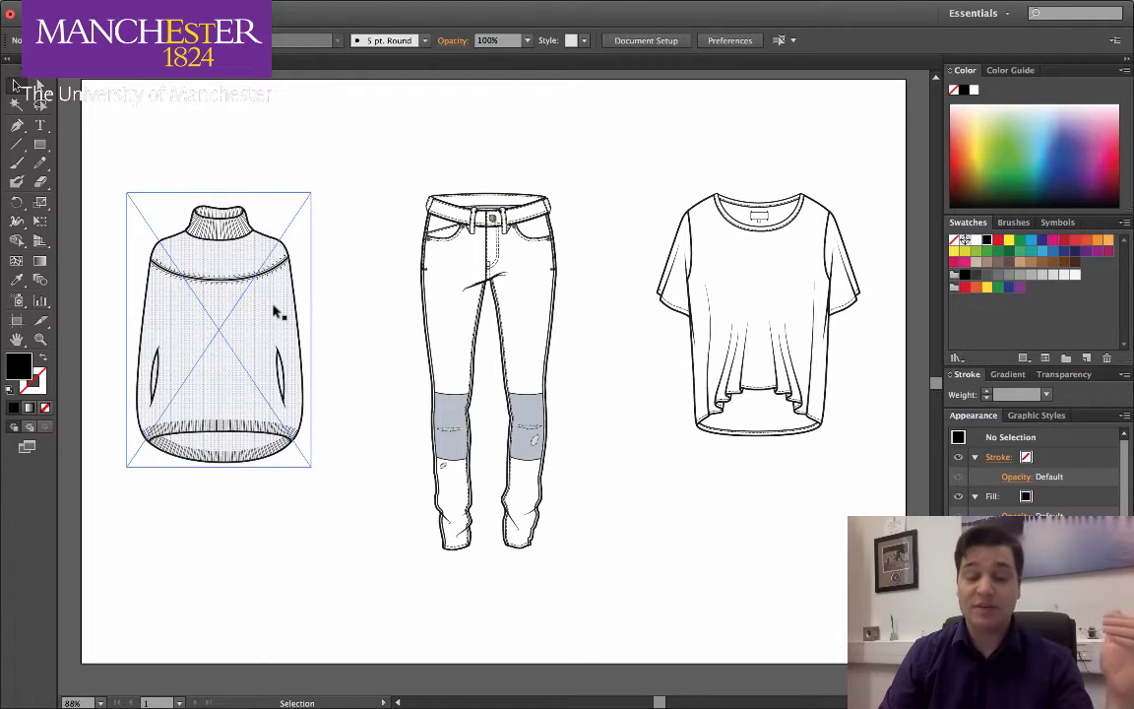
Step: Add a 'Jumper' label in a text frame beneath the jumper flat
left_click(489, 370)
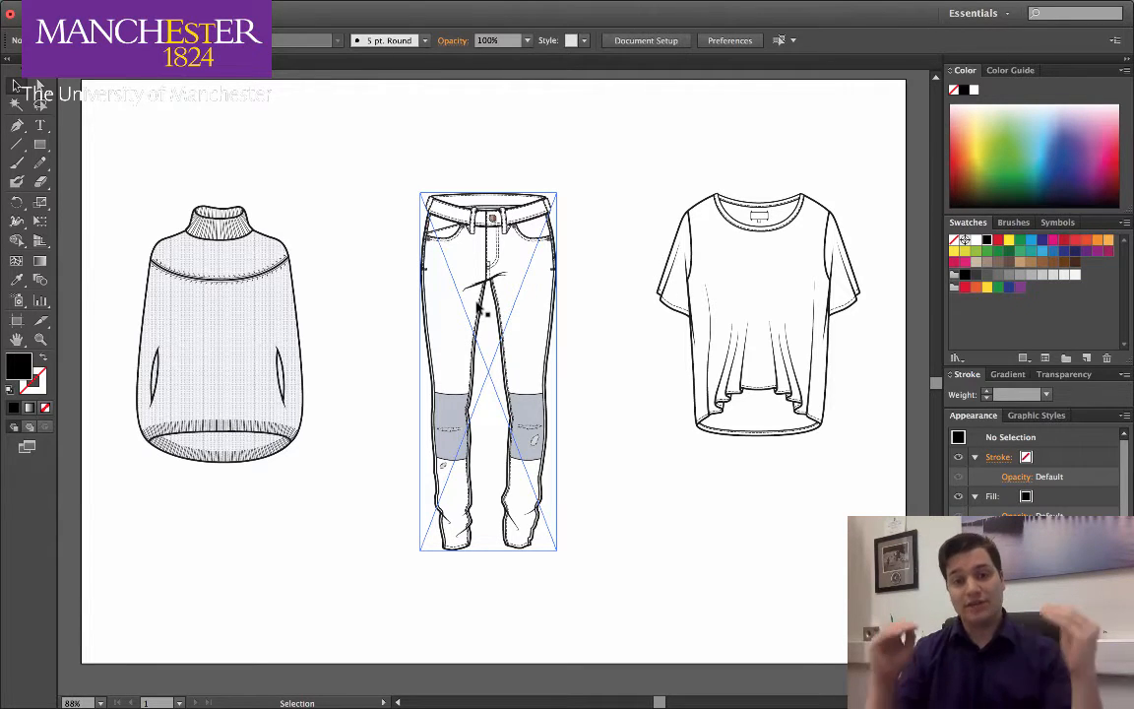
left_click(482, 176)
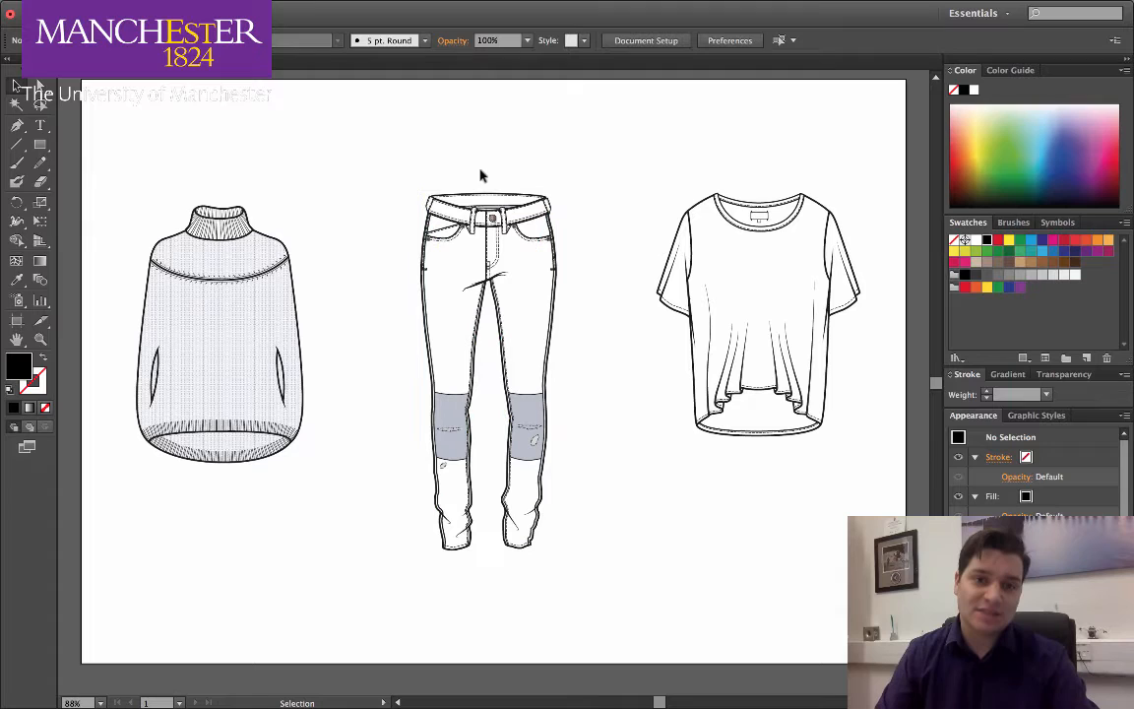
mouse_move(477, 132)
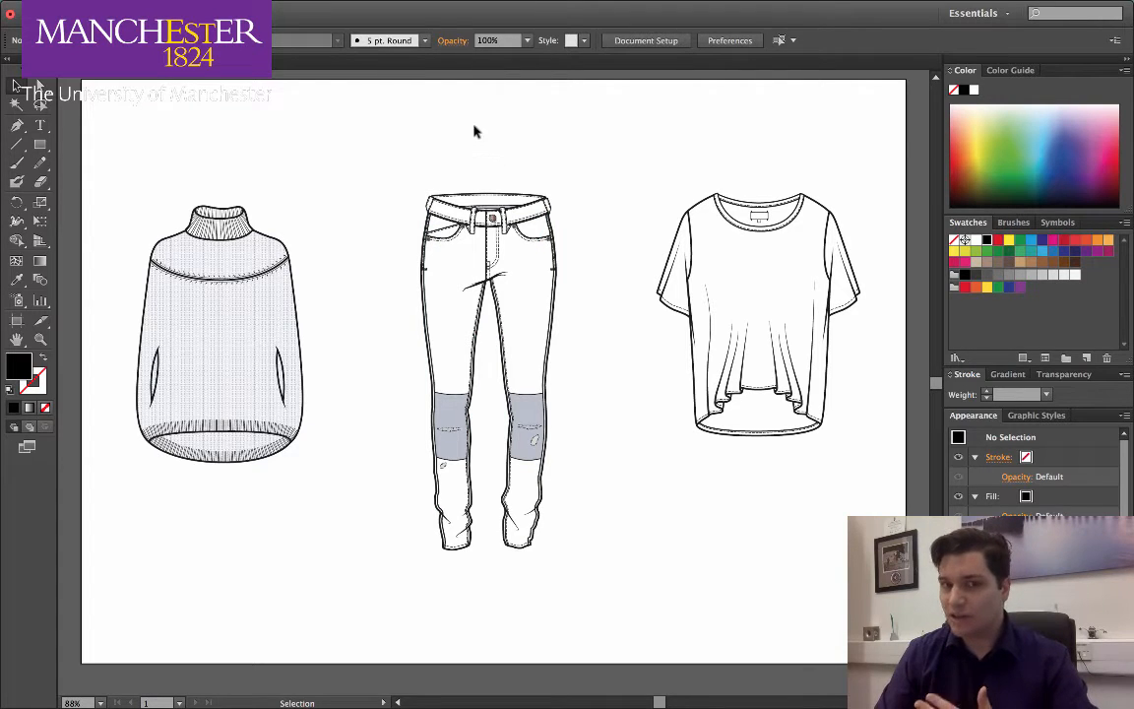
mouse_move(394, 201)
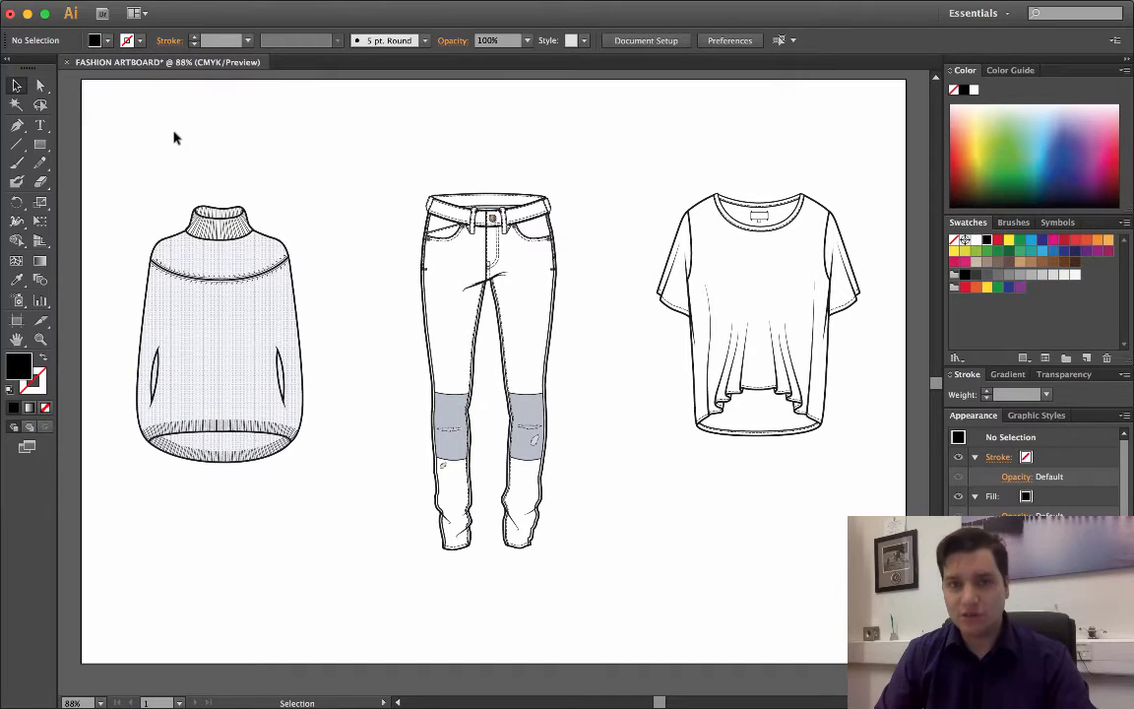
mouse_move(174, 145)
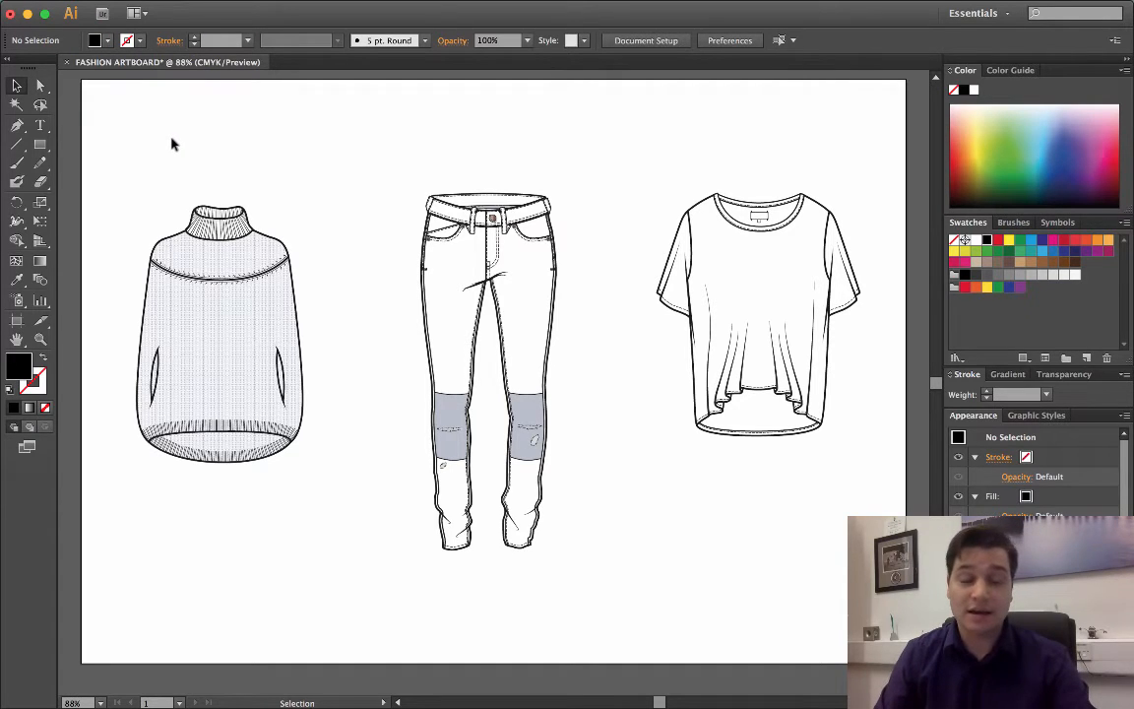
left_click(218, 330)
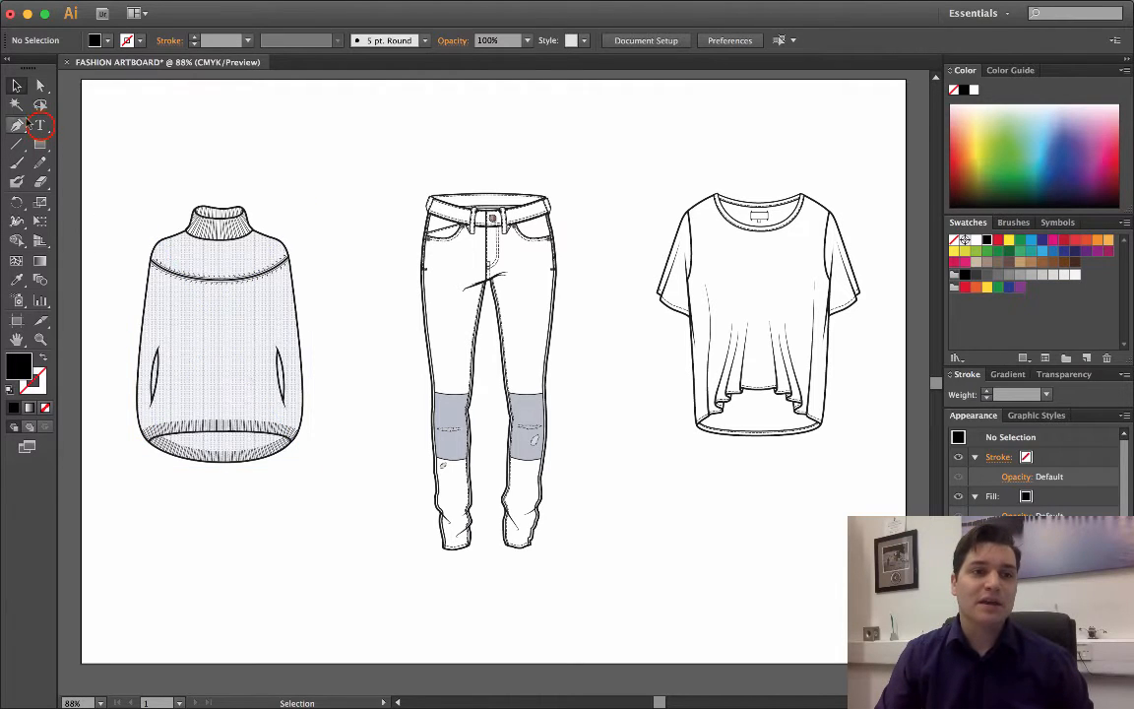
left_click_drag(116, 516, 305, 595)
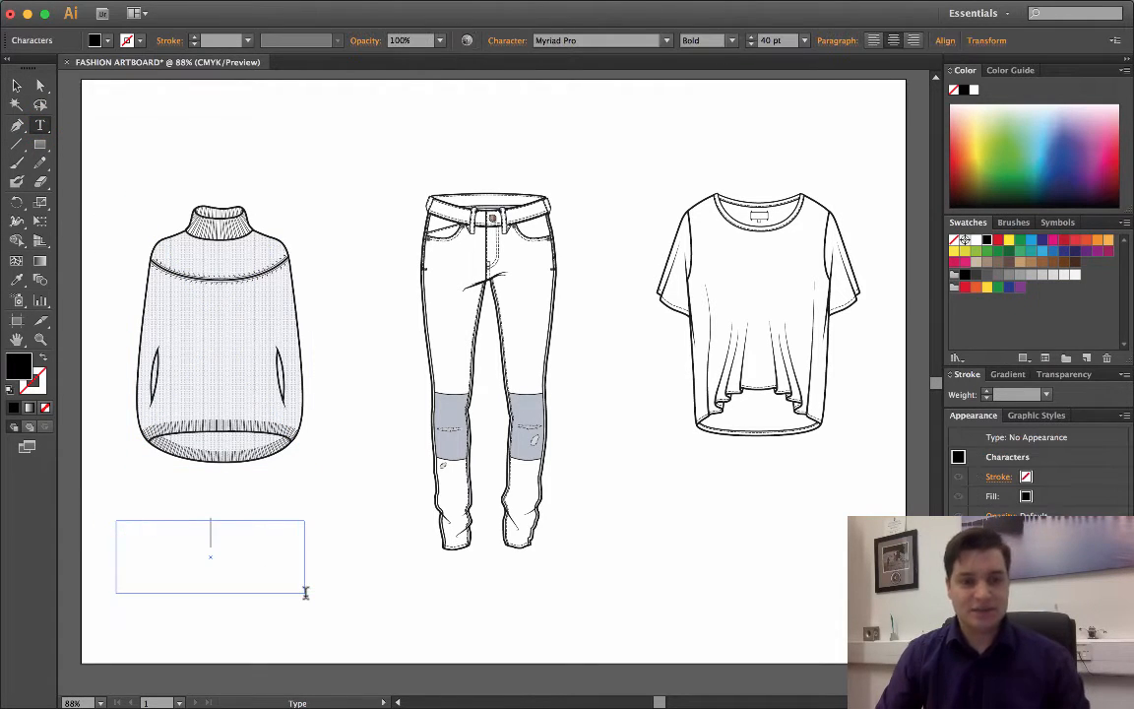
type("Jumpoe")
type("Trousers")
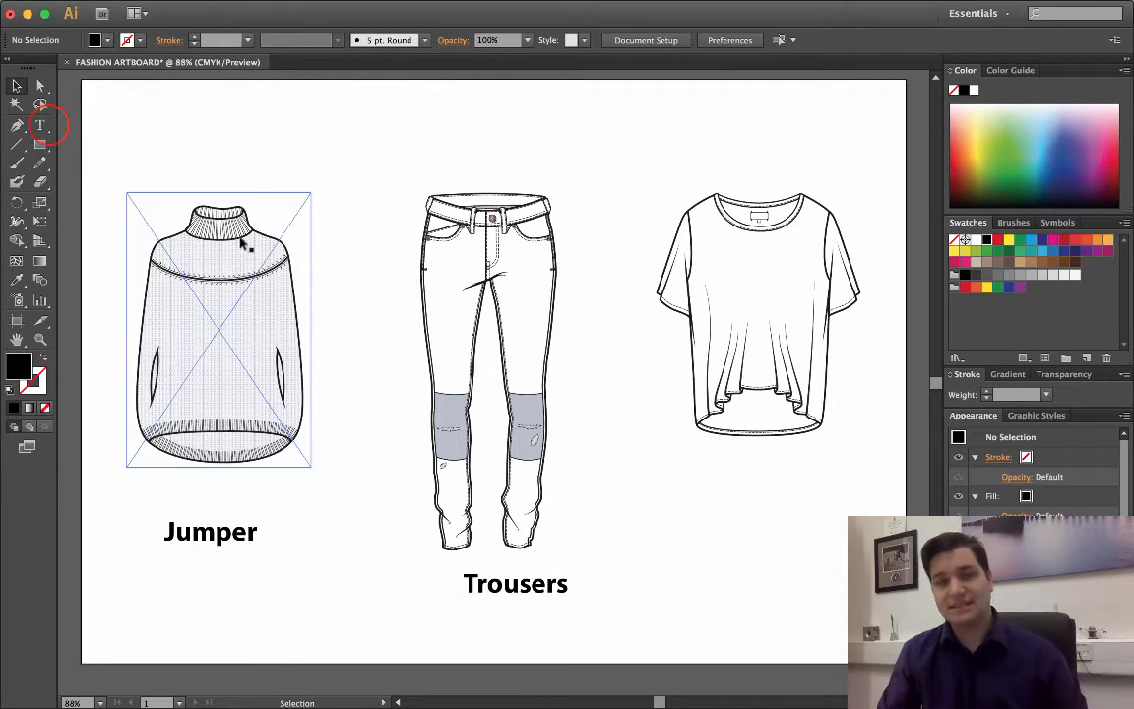
Step: Add a 'Lady Top' label beneath the top, then review the Trousers and Lady Top labels
left_click_drag(657, 496, 843, 587)
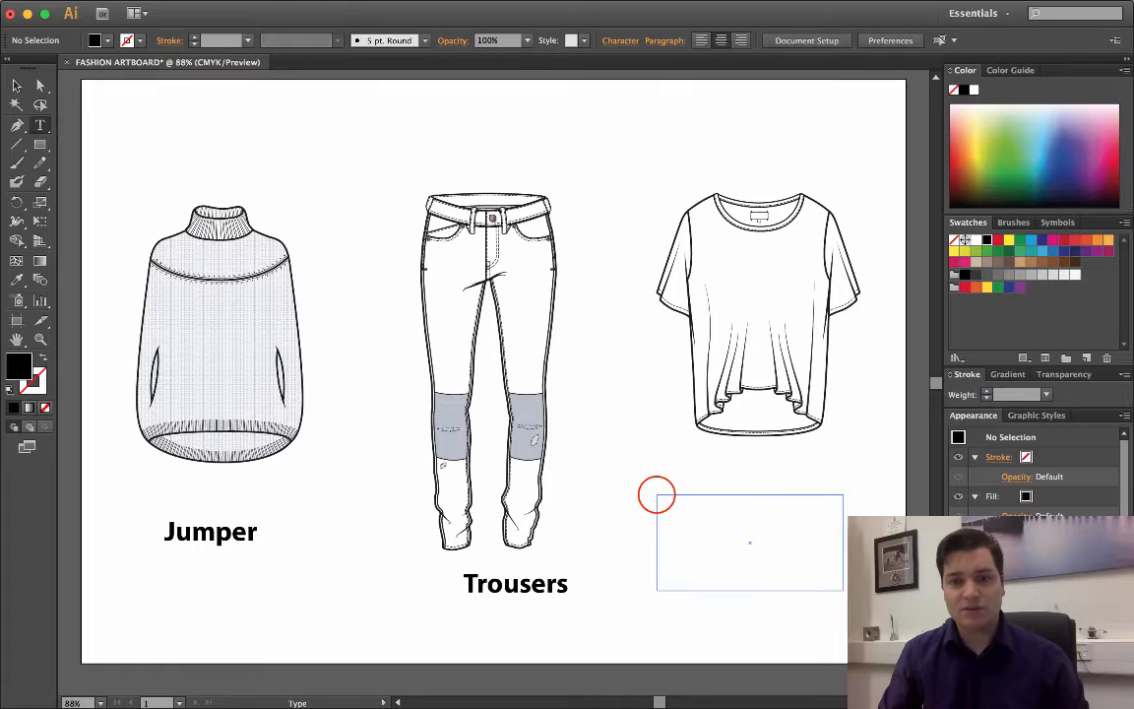
type("Lady T")
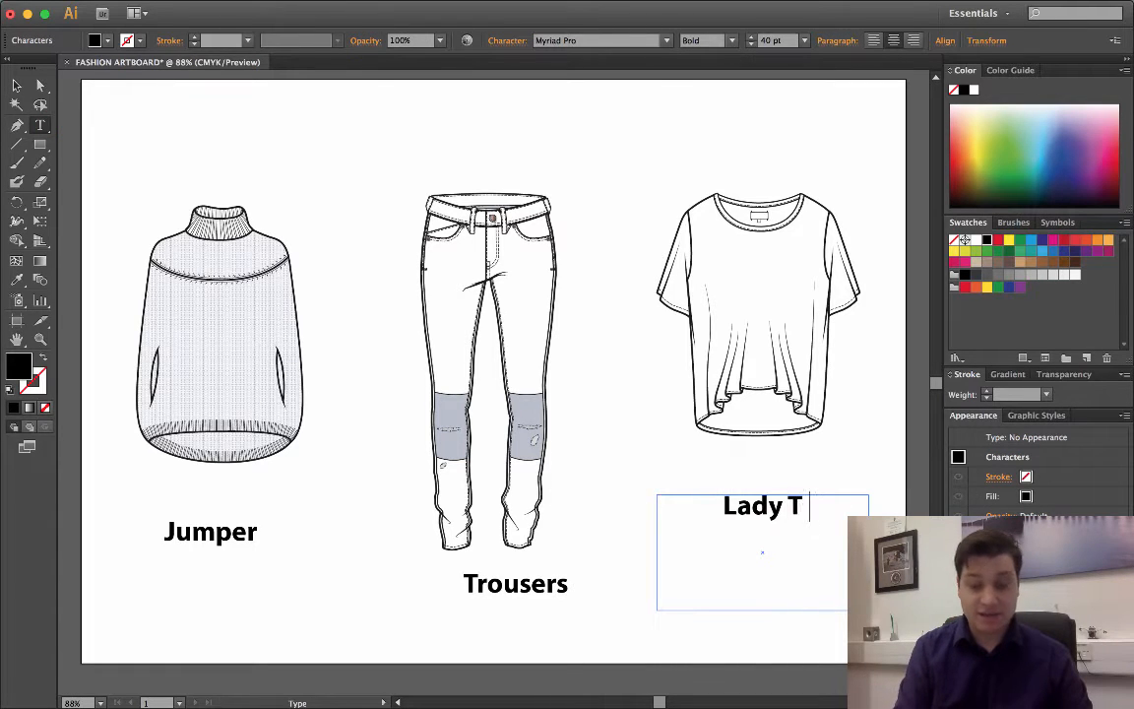
type("op")
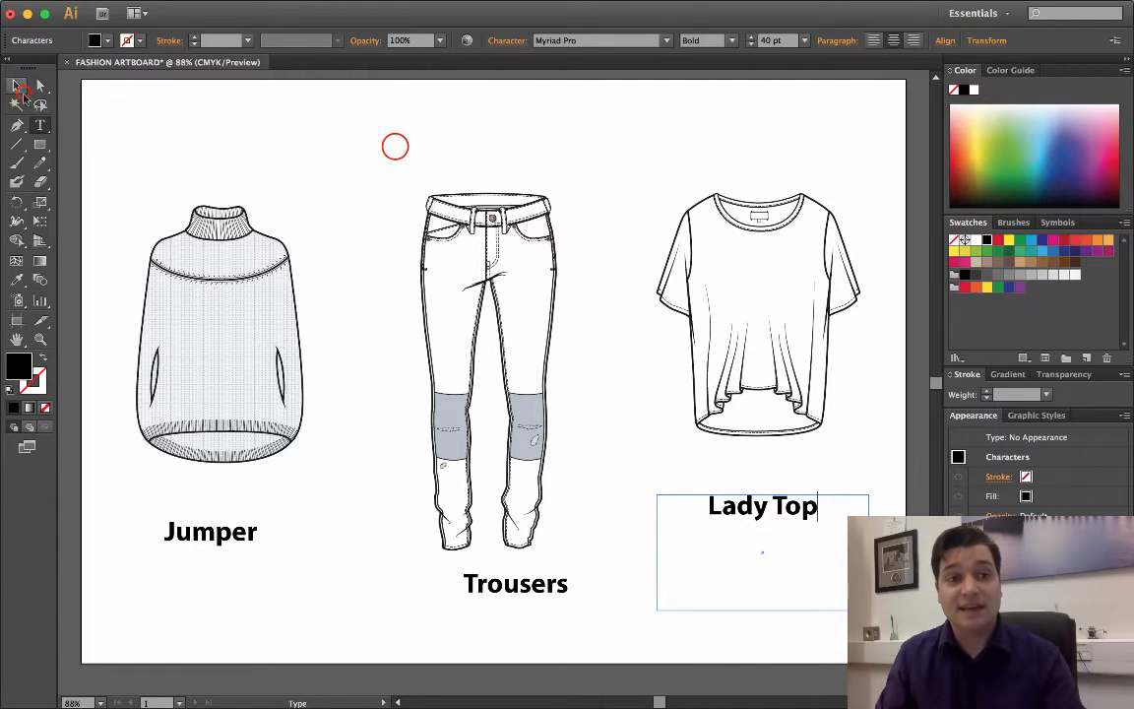
left_click(16, 87)
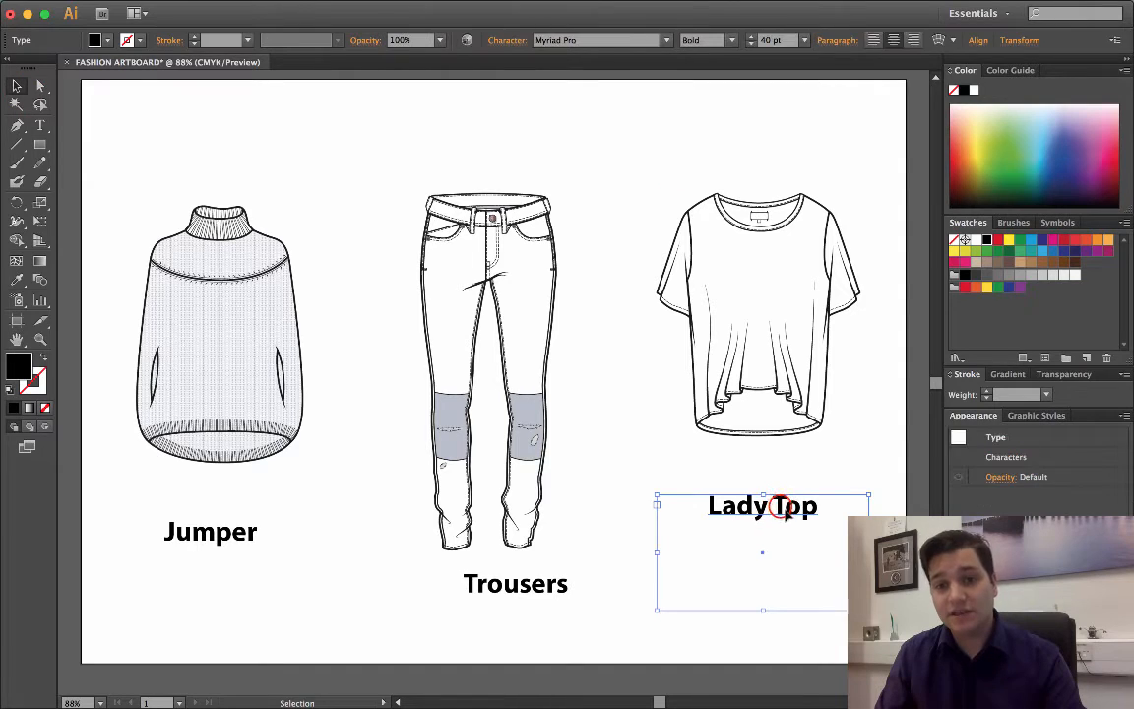
left_click(516, 582)
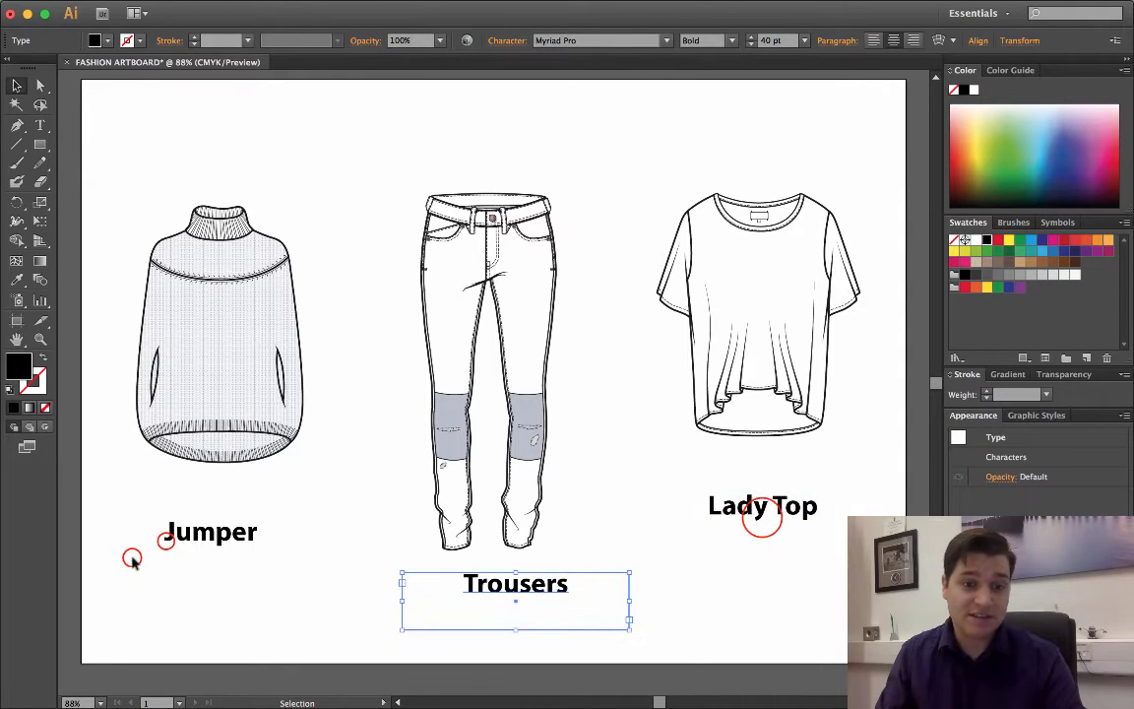
left_click(764, 504)
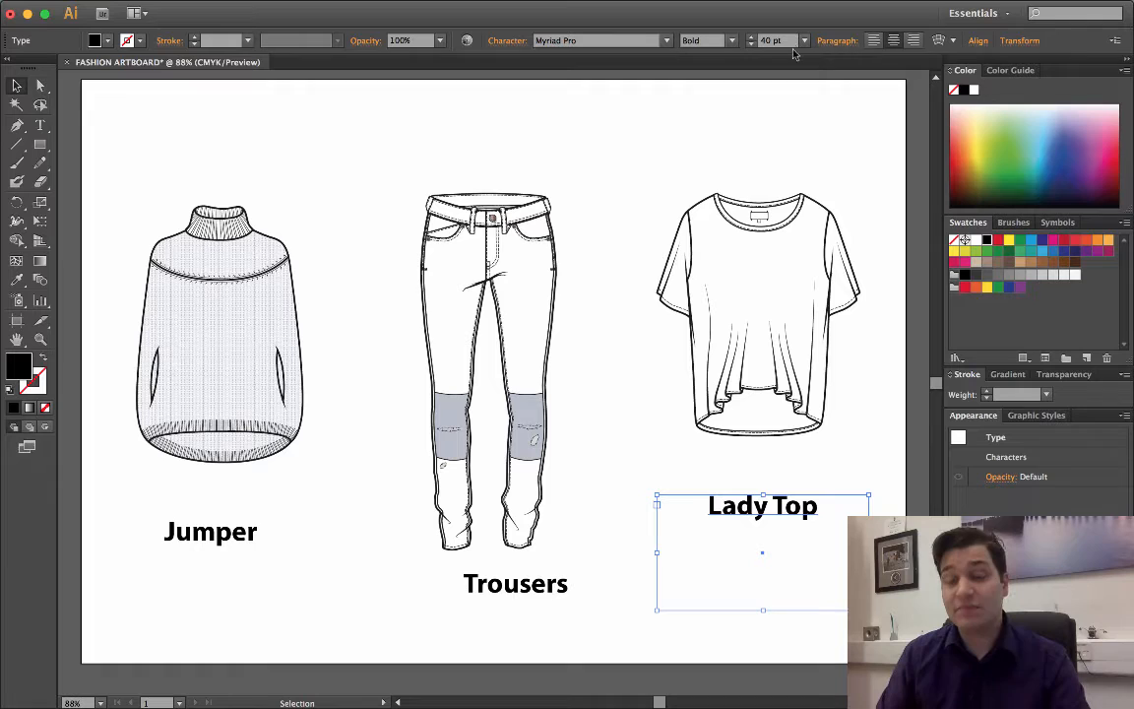
mouse_move(894, 40)
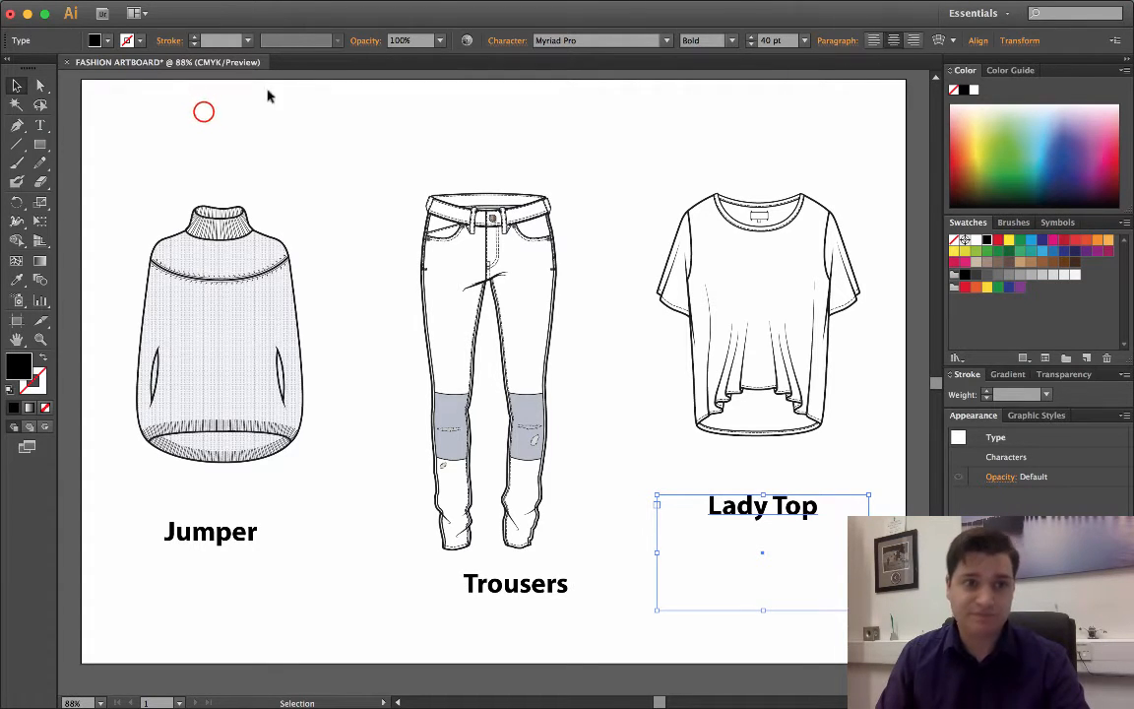
Step: Centre the Jumper label horizontally under the jumper using the flat as key object
left_click(218, 331)
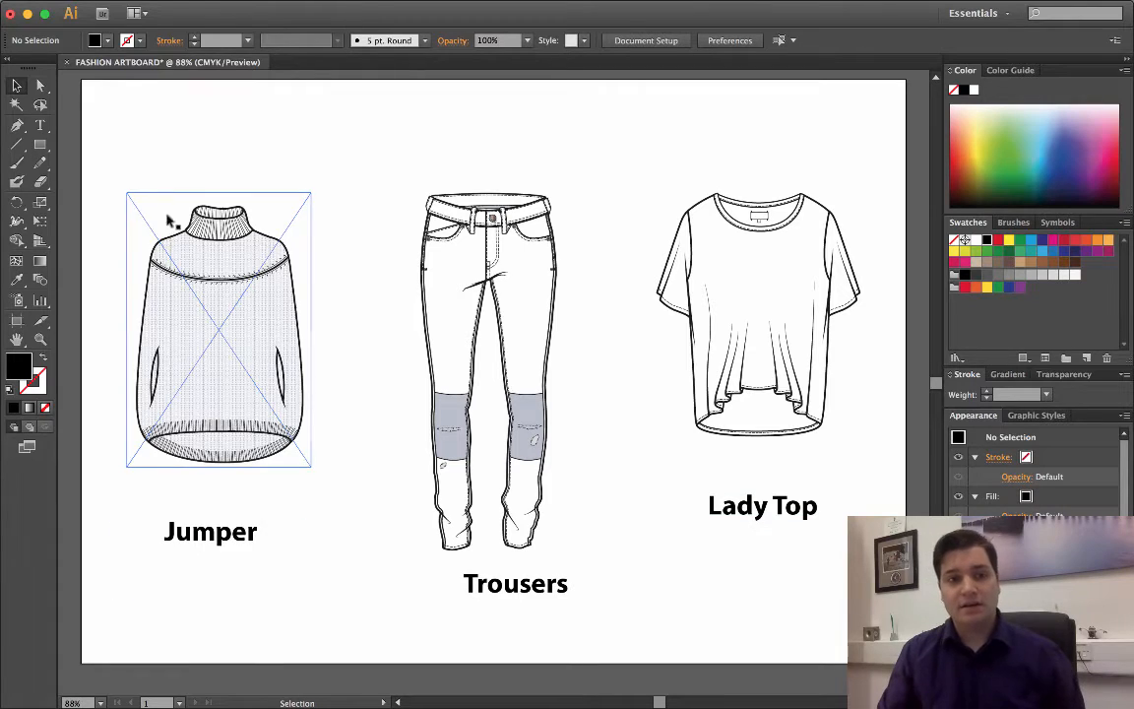
mouse_move(252, 283)
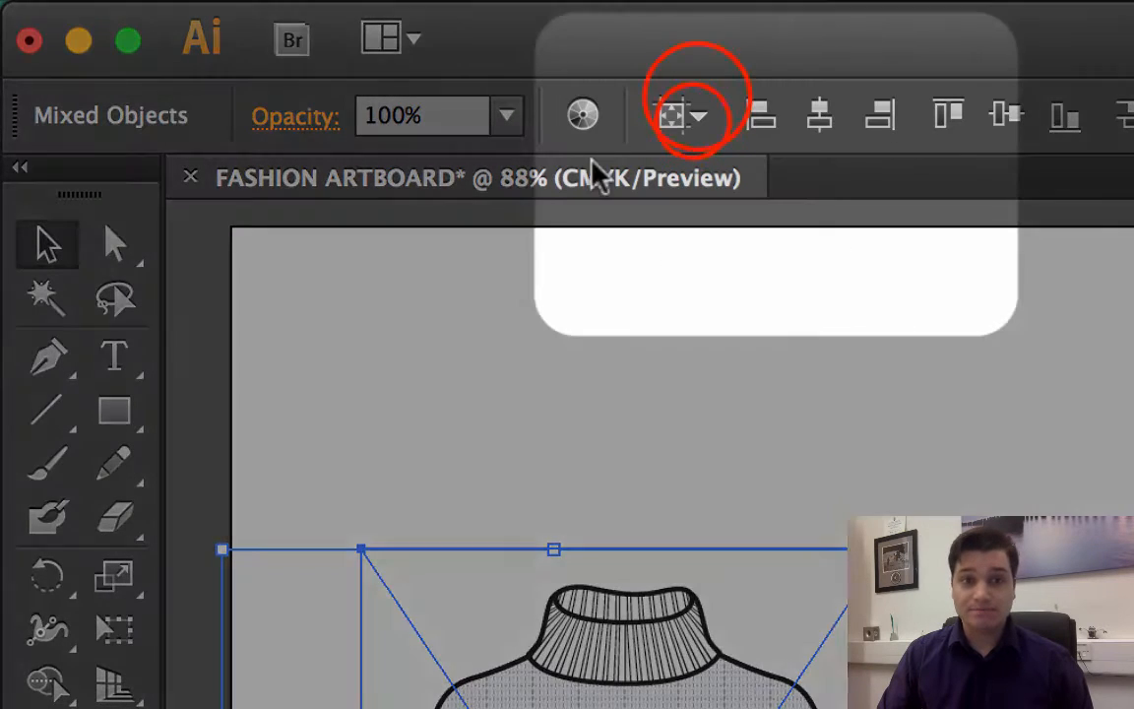
left_click(685, 114)
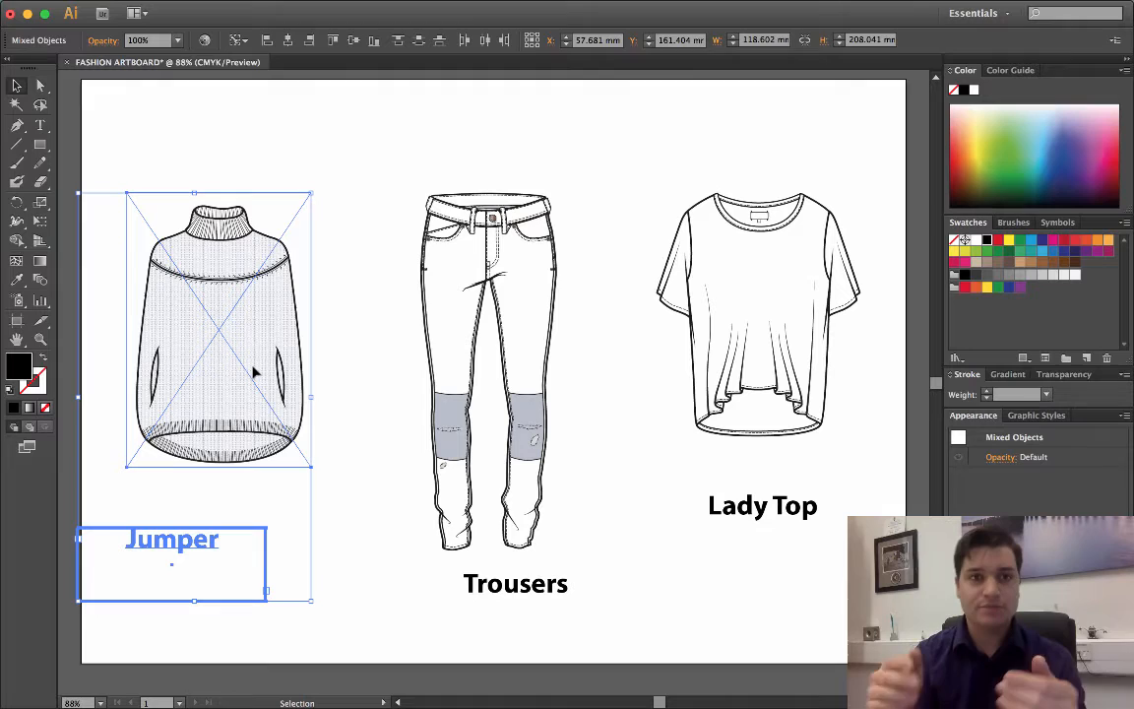
mouse_move(275, 299)
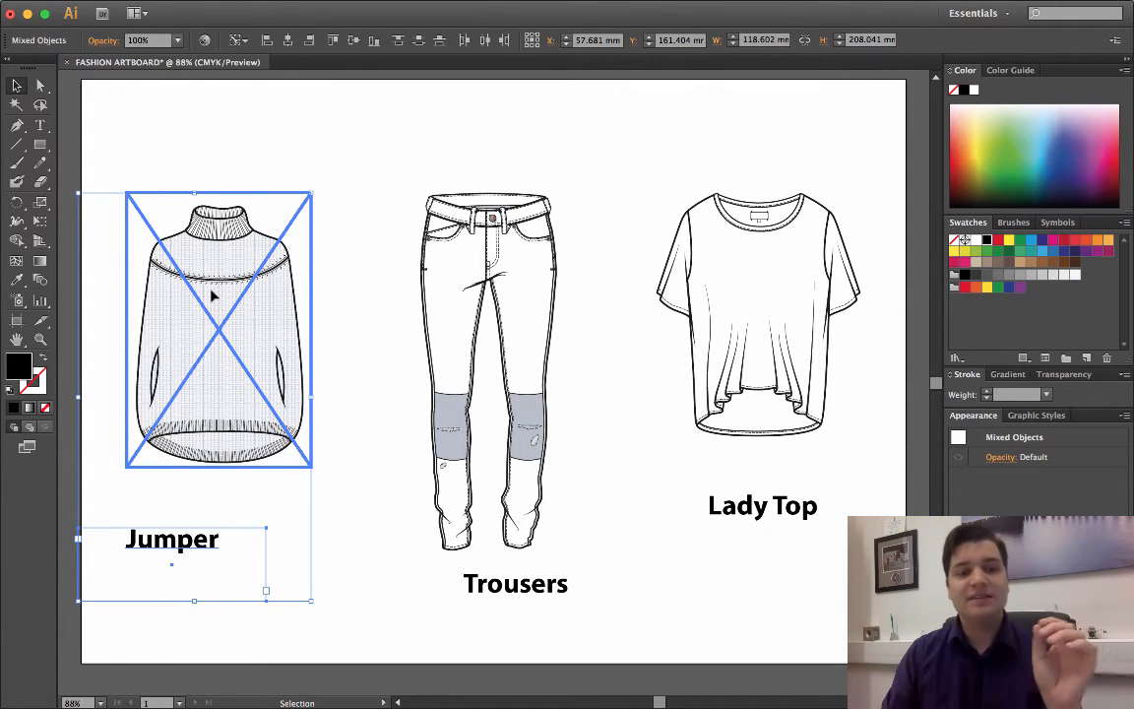
mouse_move(223, 298)
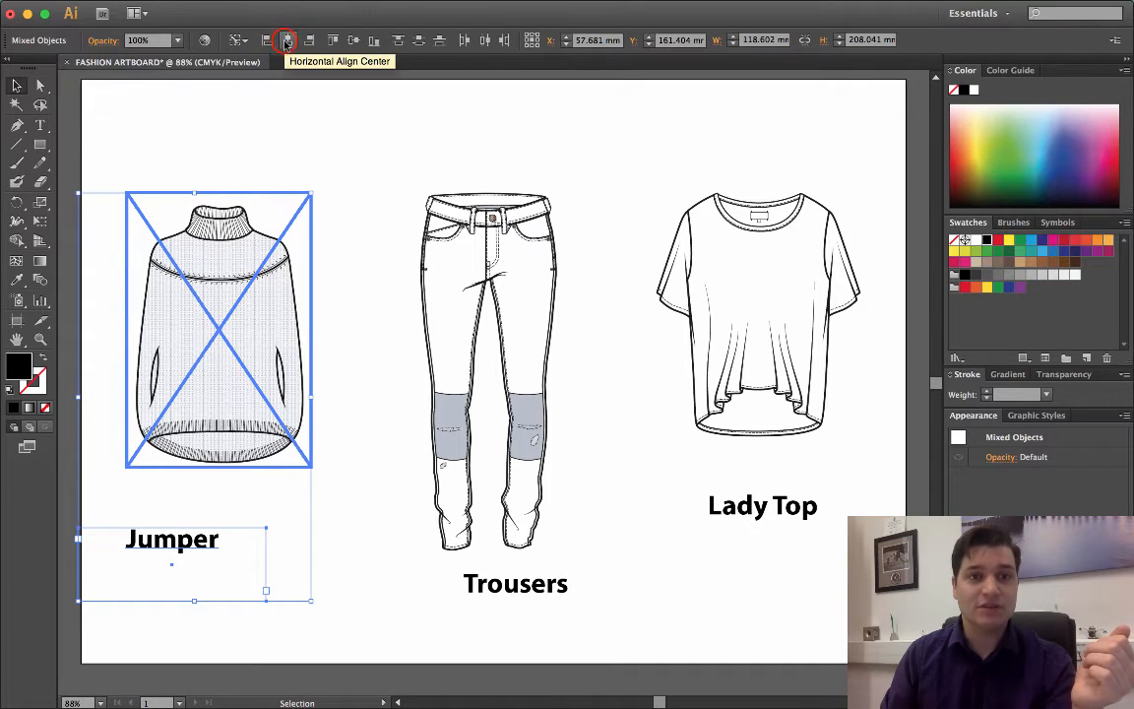
left_click(287, 39)
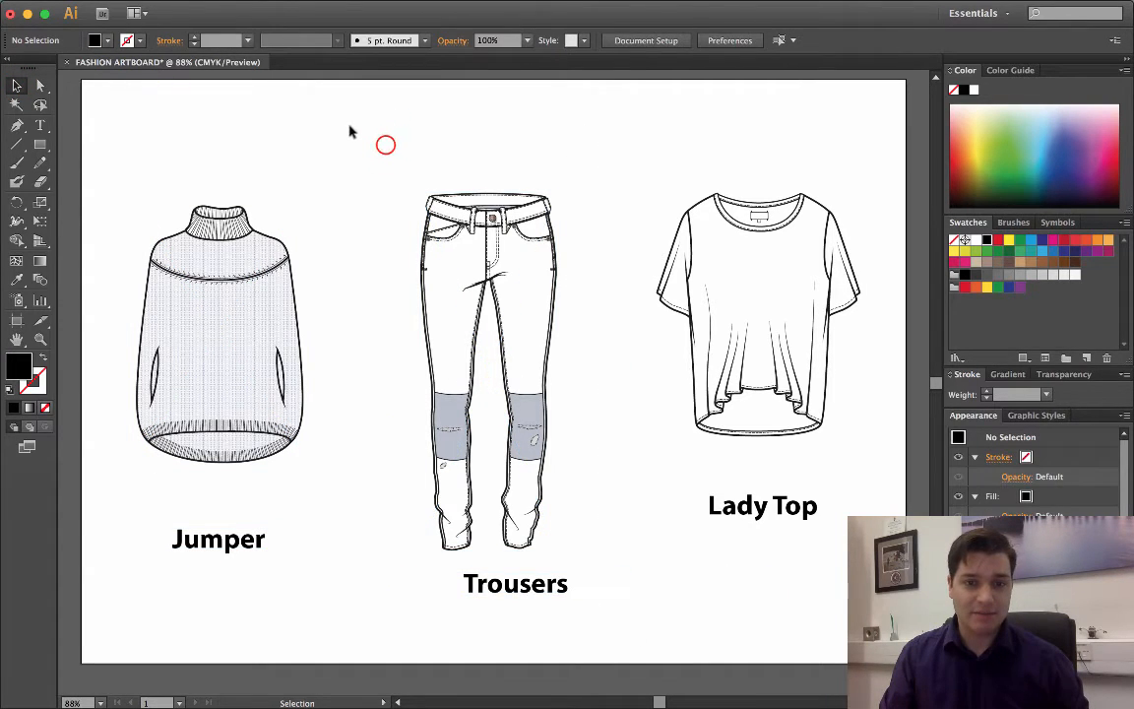
Step: Centre the Trousers label horizontally under the trousers flat and deselect
left_click(488, 374)
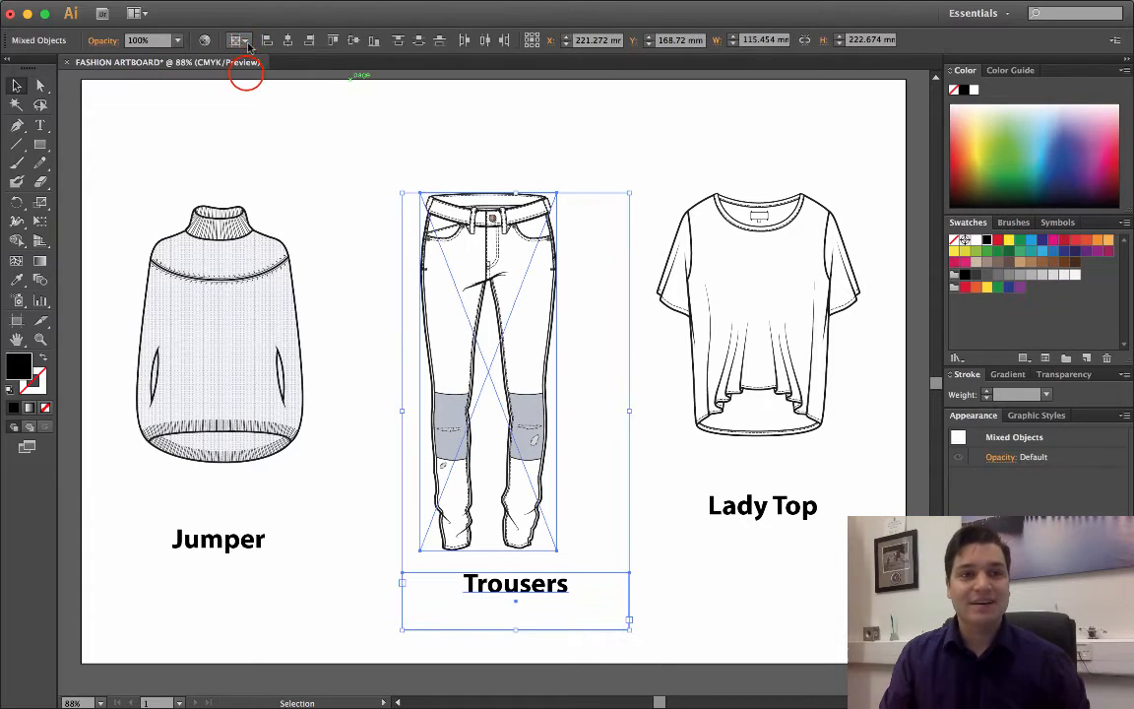
left_click(288, 39)
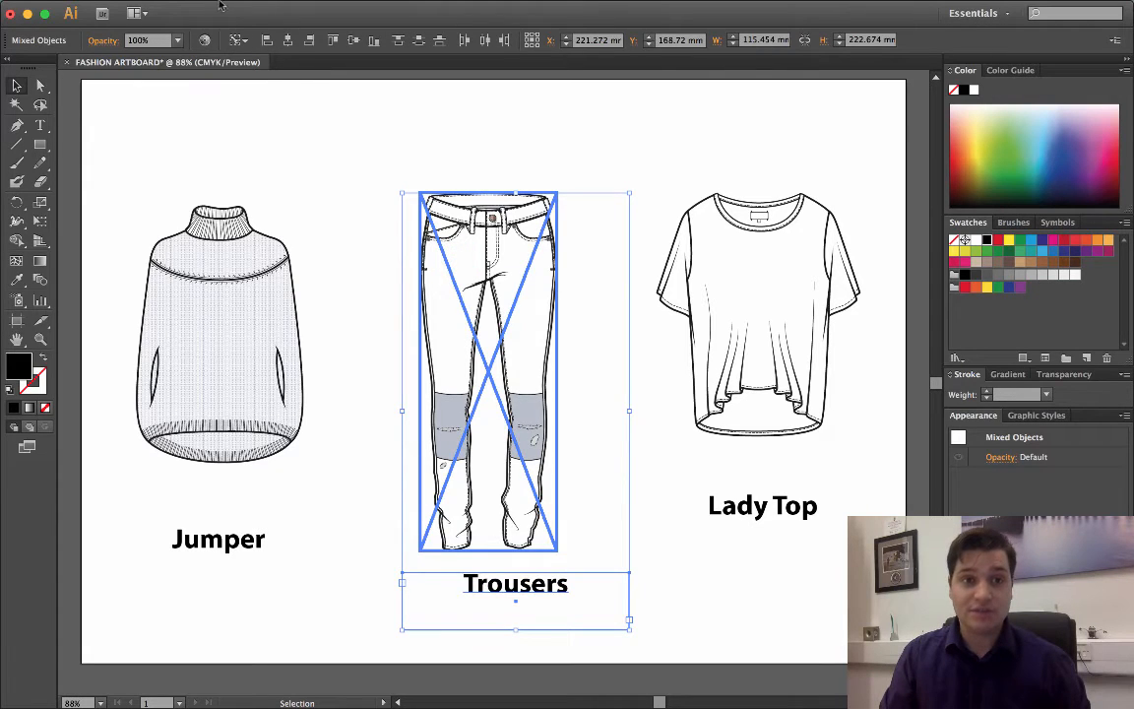
mouse_move(296, 40)
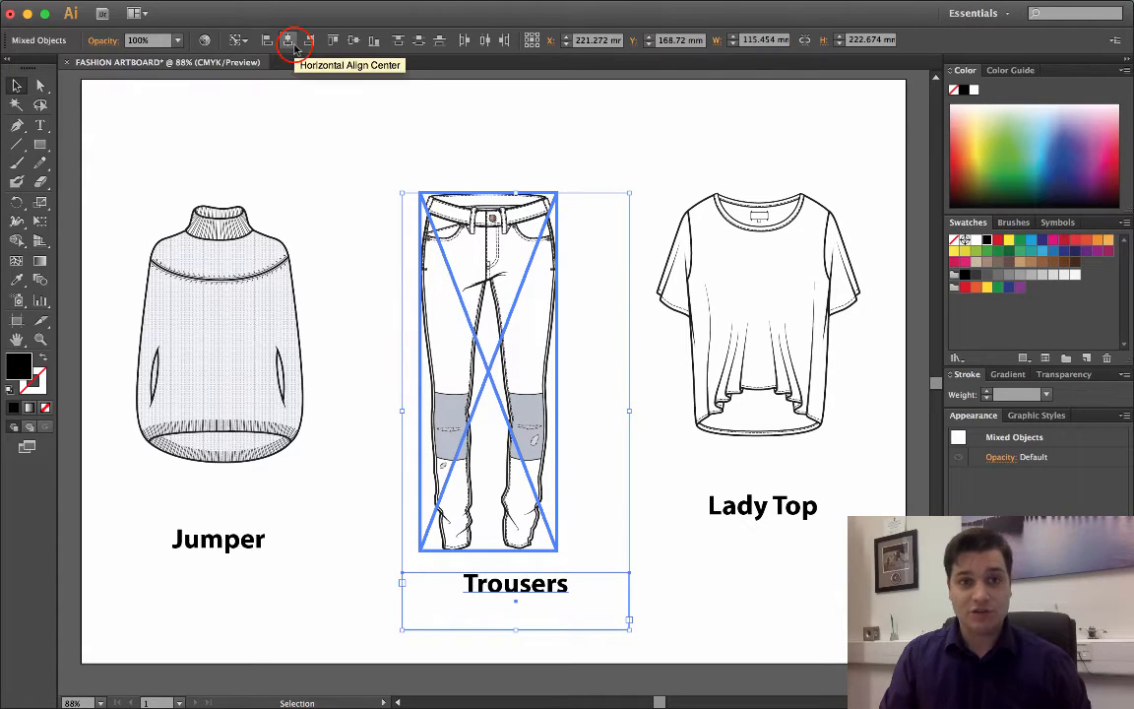
left_click(618, 134)
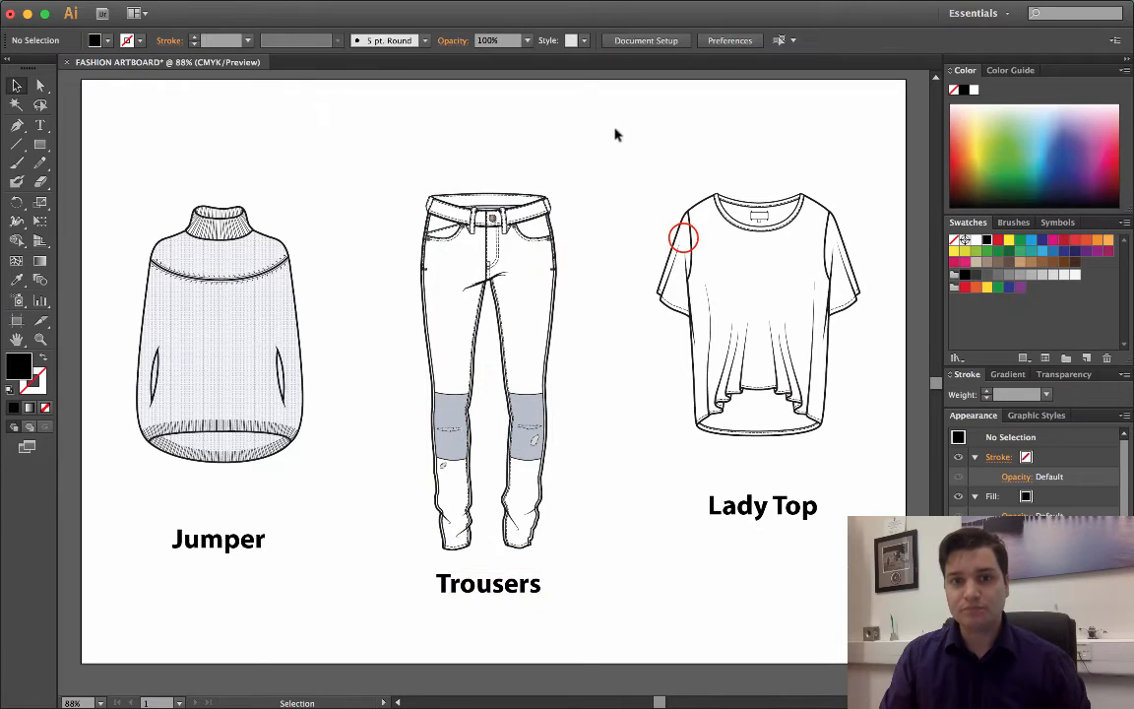
Step: Make a first horizontal-centre attempt on the lady top and its label, then undo it
left_click(758, 315)
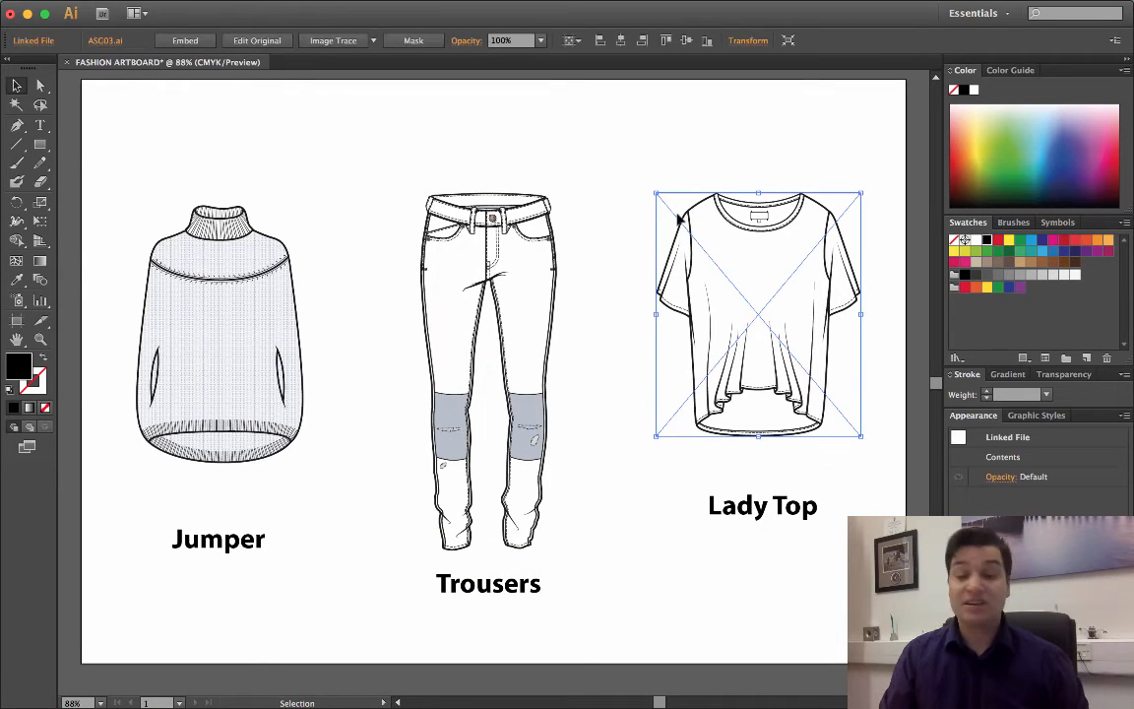
left_click(761, 504)
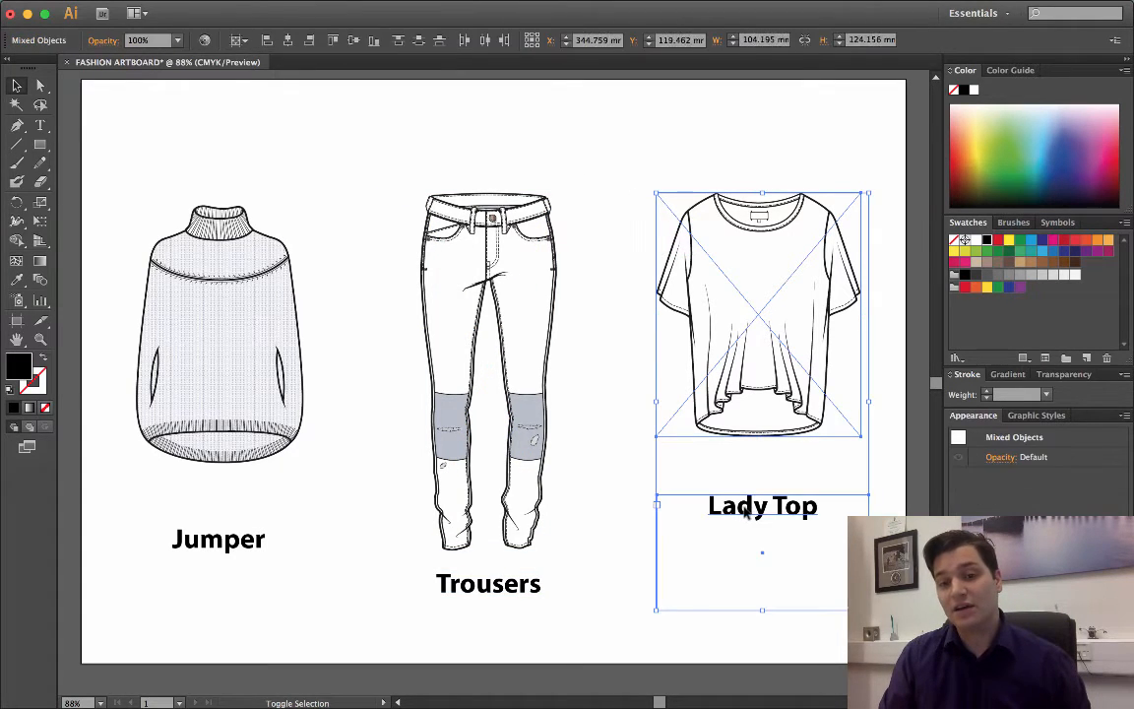
left_click(232, 40)
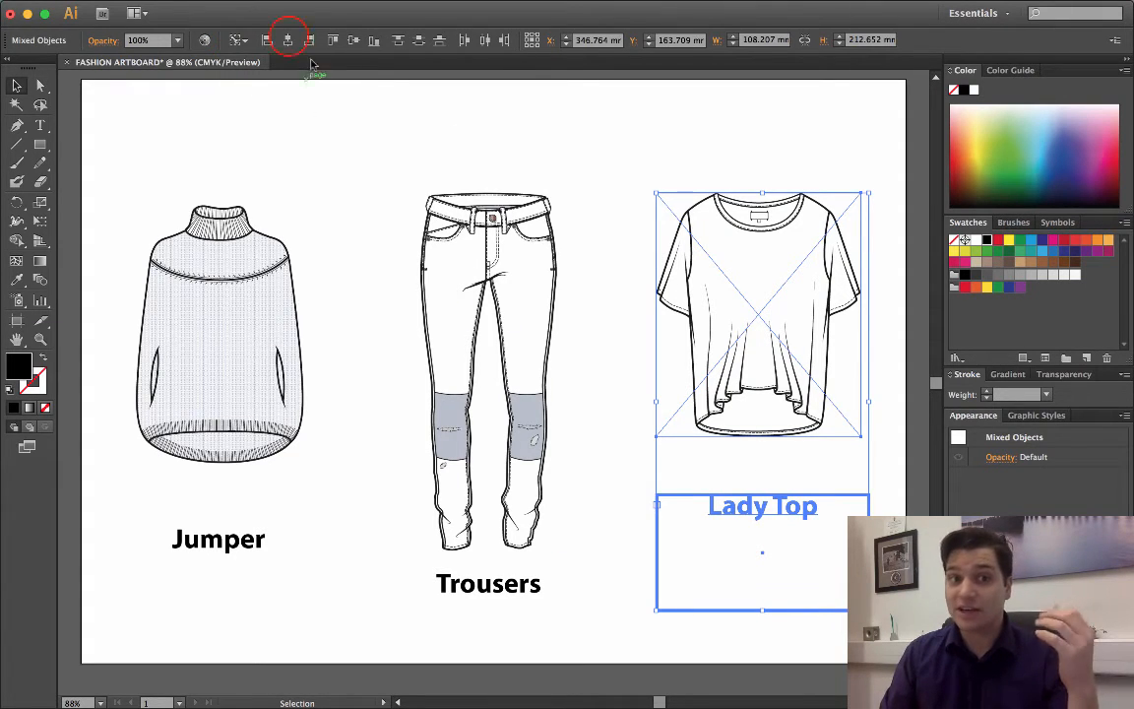
left_click(287, 39)
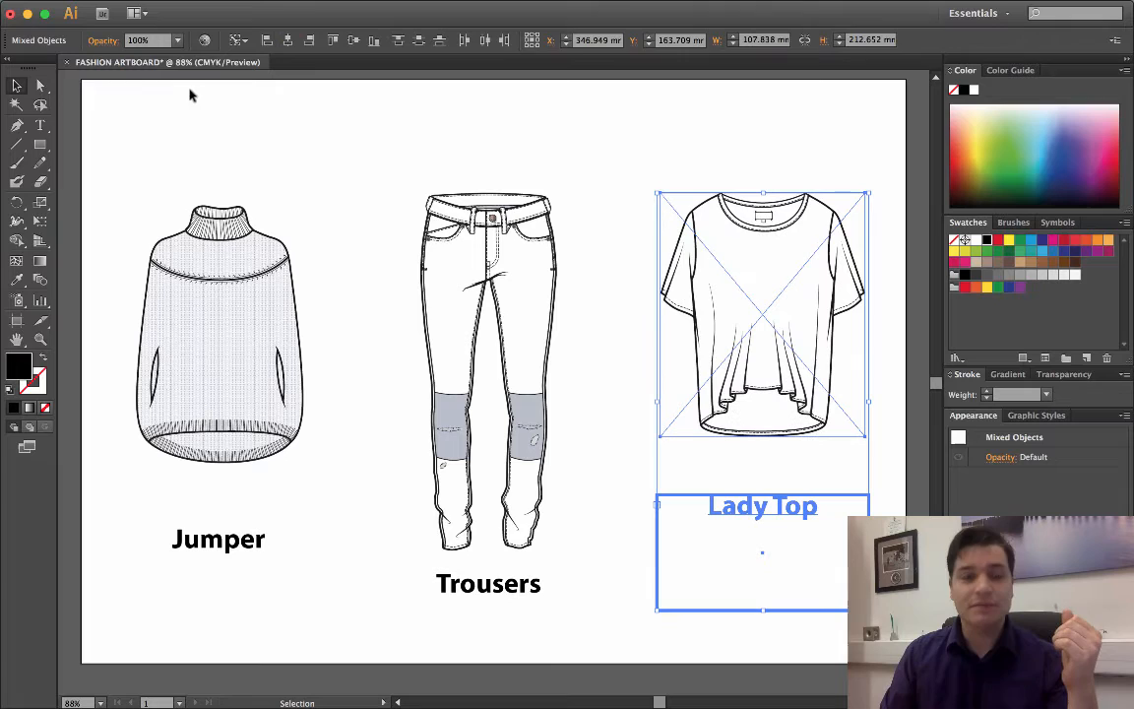
mouse_move(166, 122)
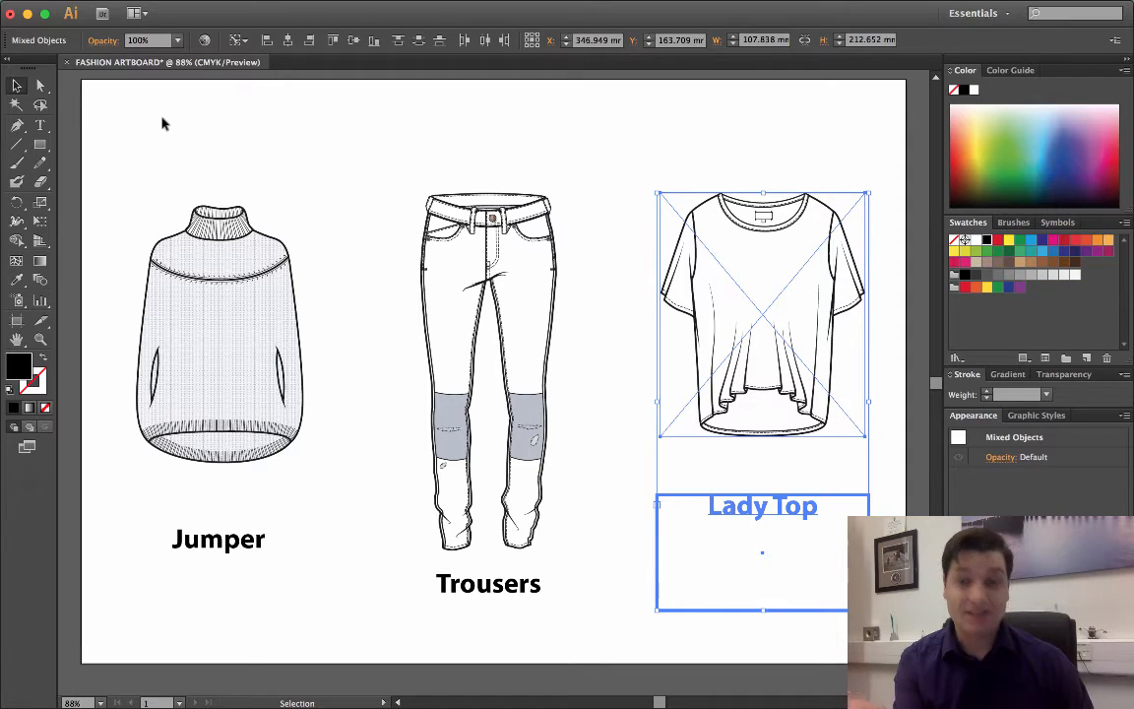
key("cmd+z")
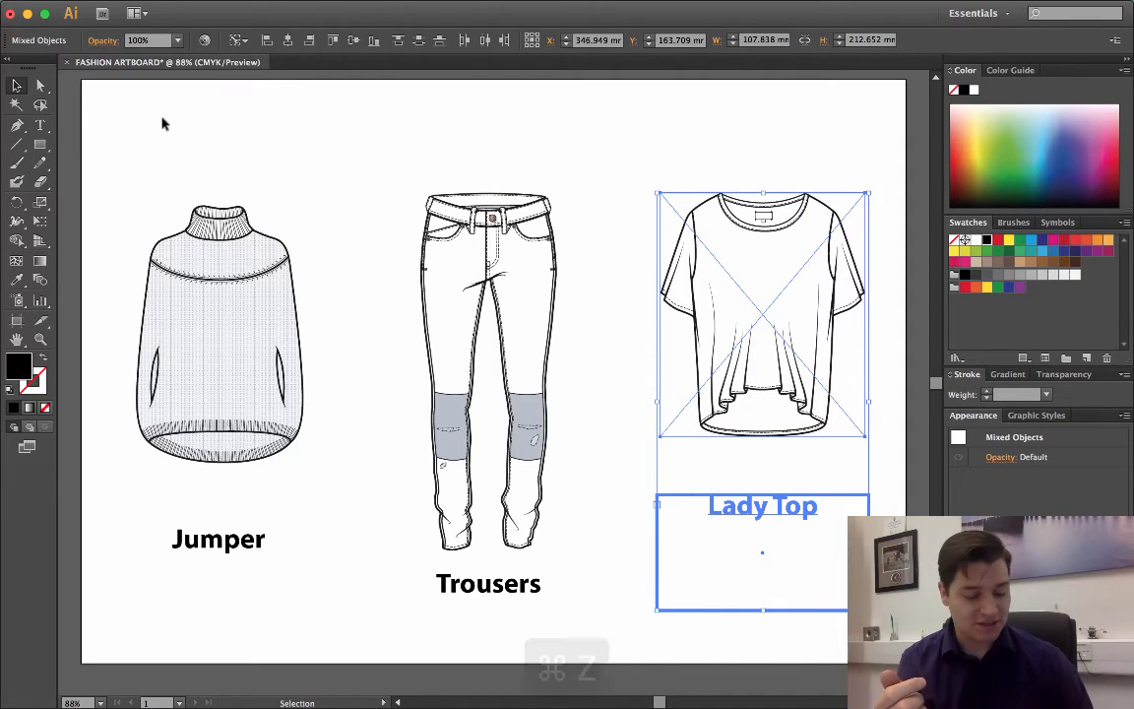
Step: Align to the lady top drawing as key object and centre the Lady Top label under it
left_click(240, 40)
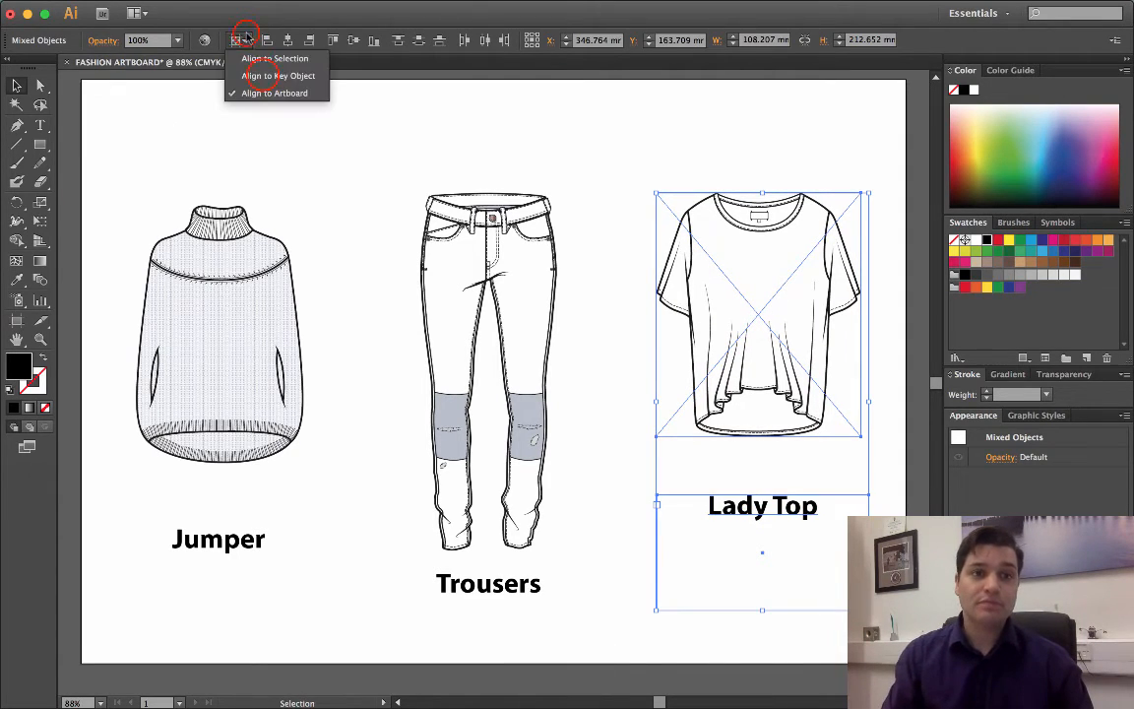
left_click(276, 74)
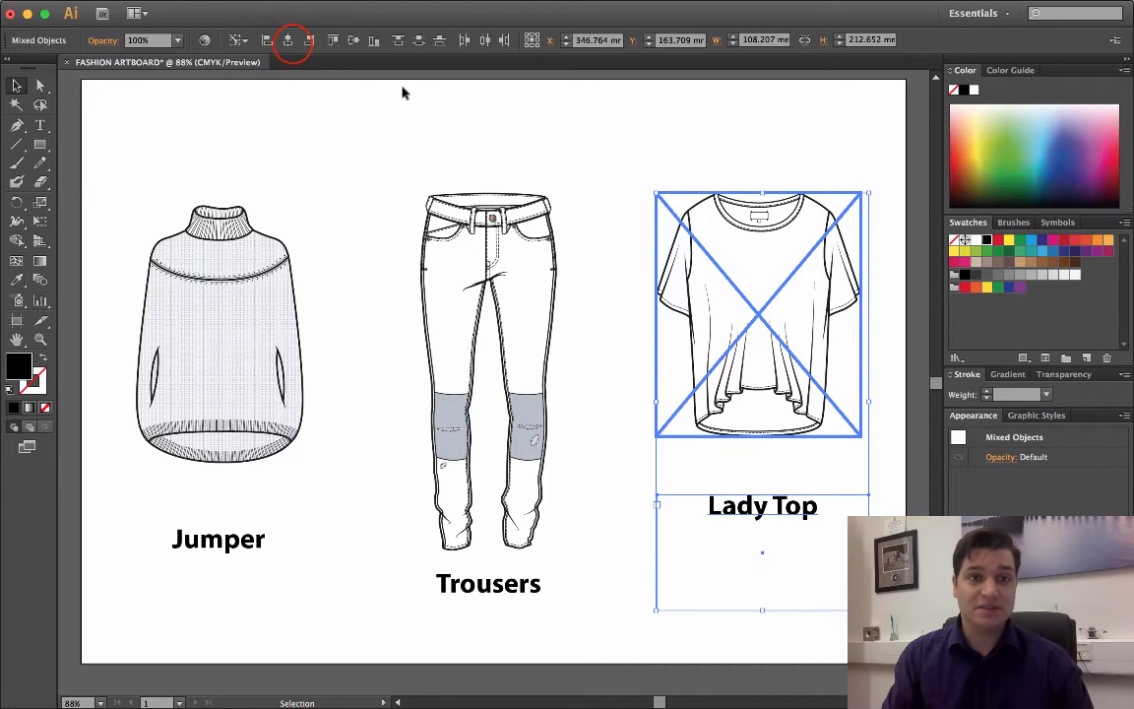
left_click(288, 39)
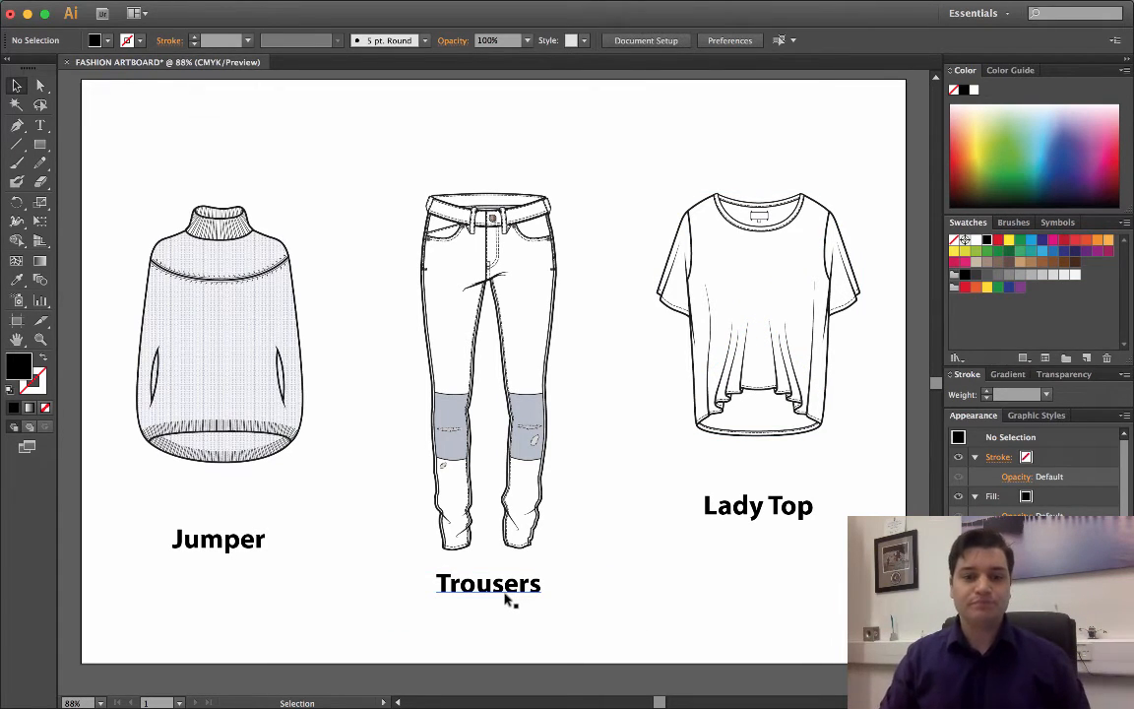
double_click(216, 539)
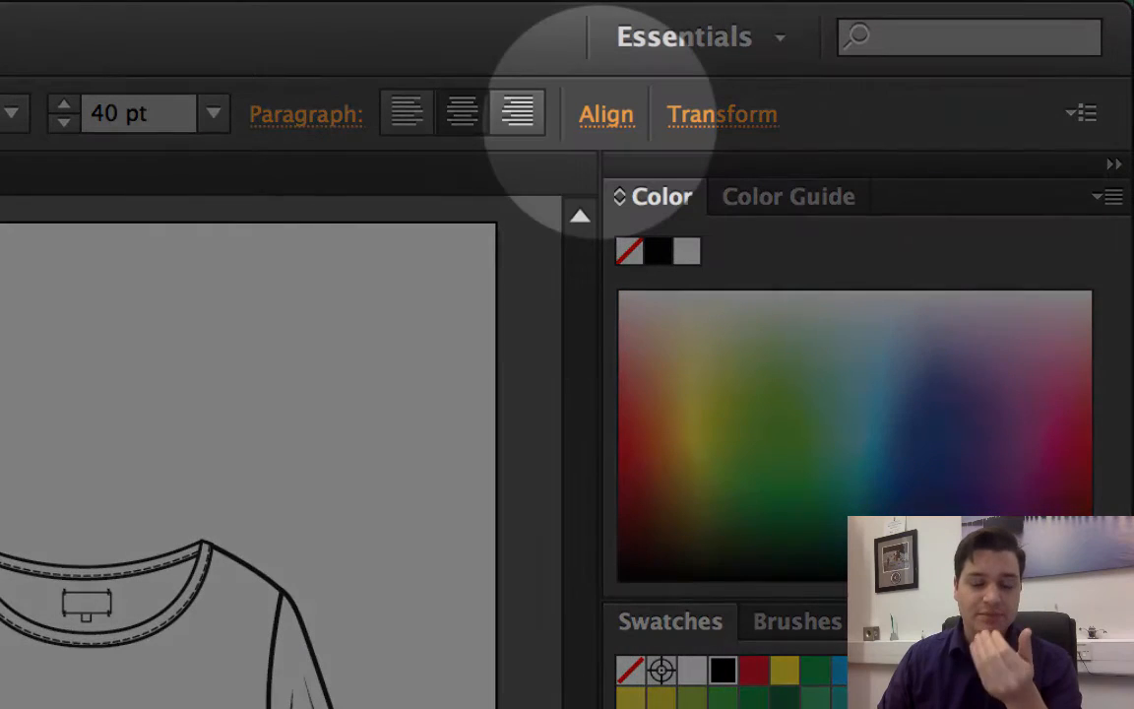
mouse_move(607, 112)
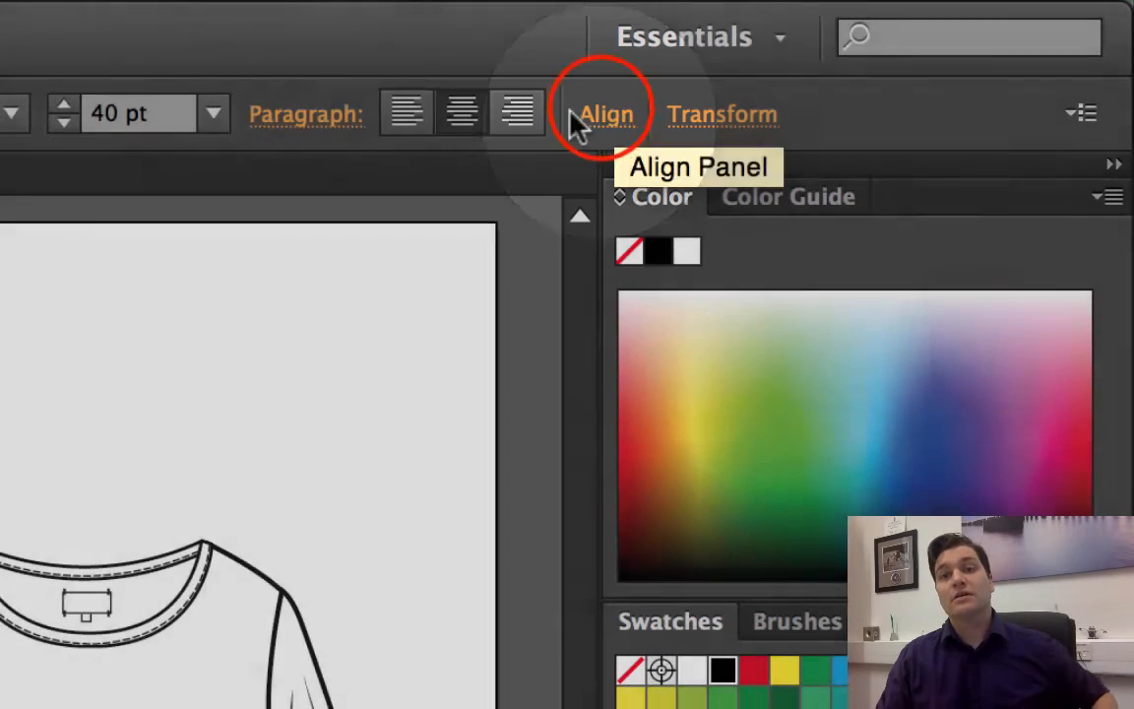
left_click(606, 112)
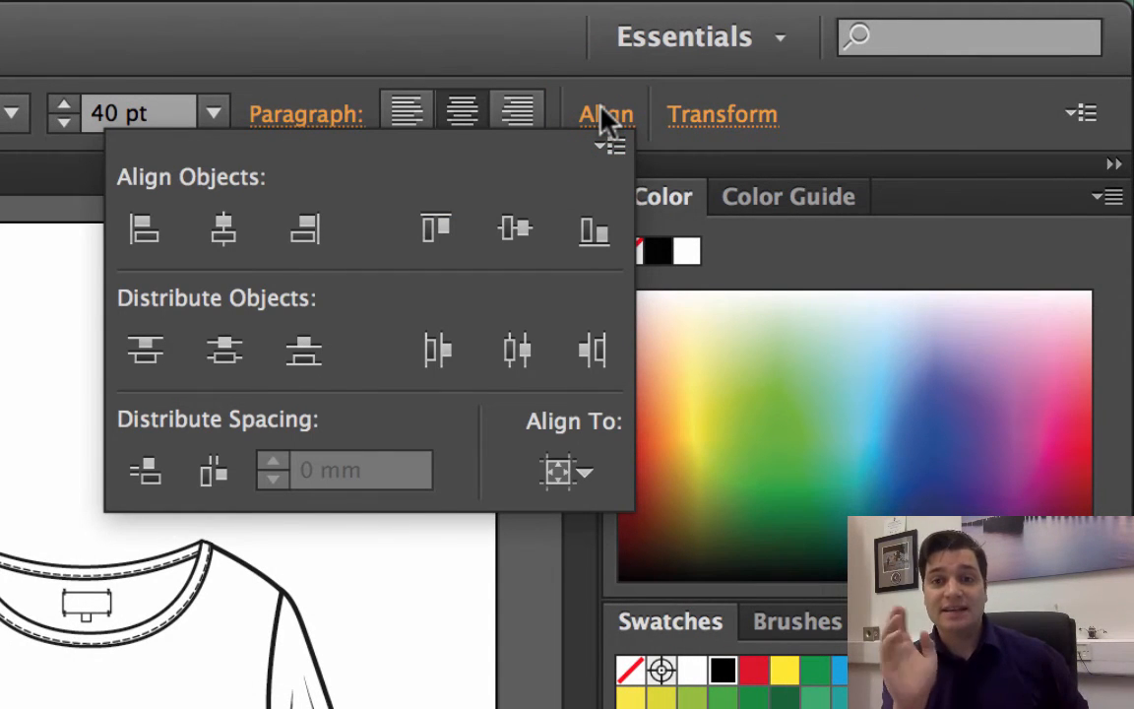
mouse_move(606, 114)
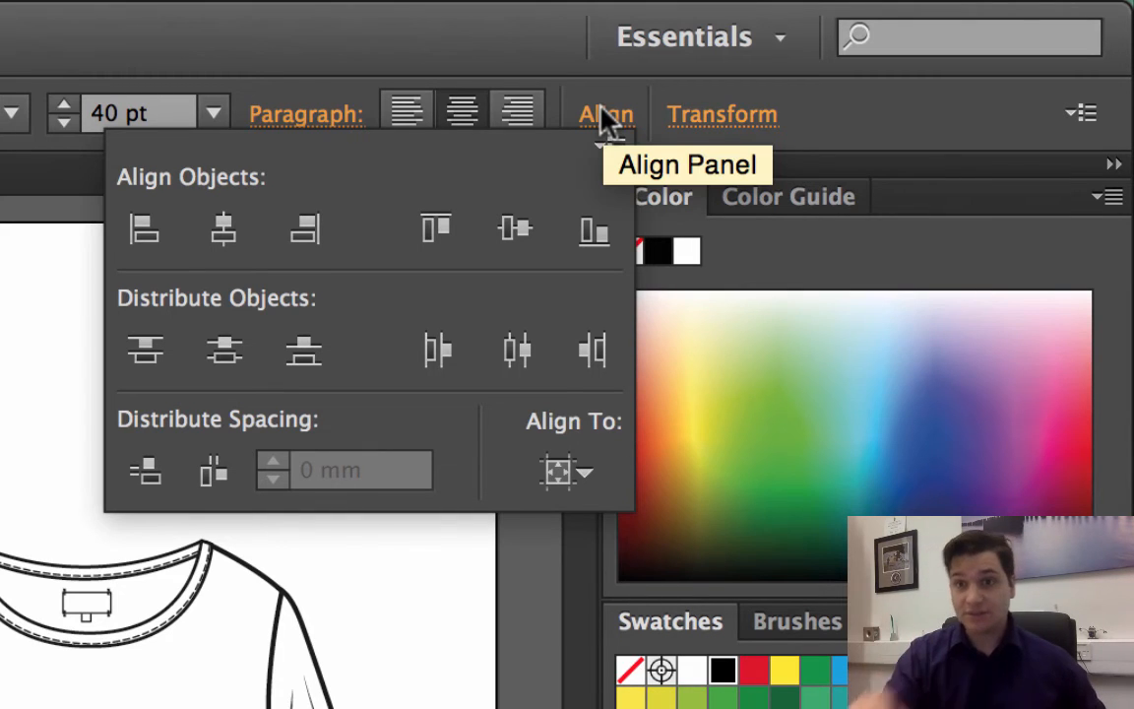
left_click(567, 468)
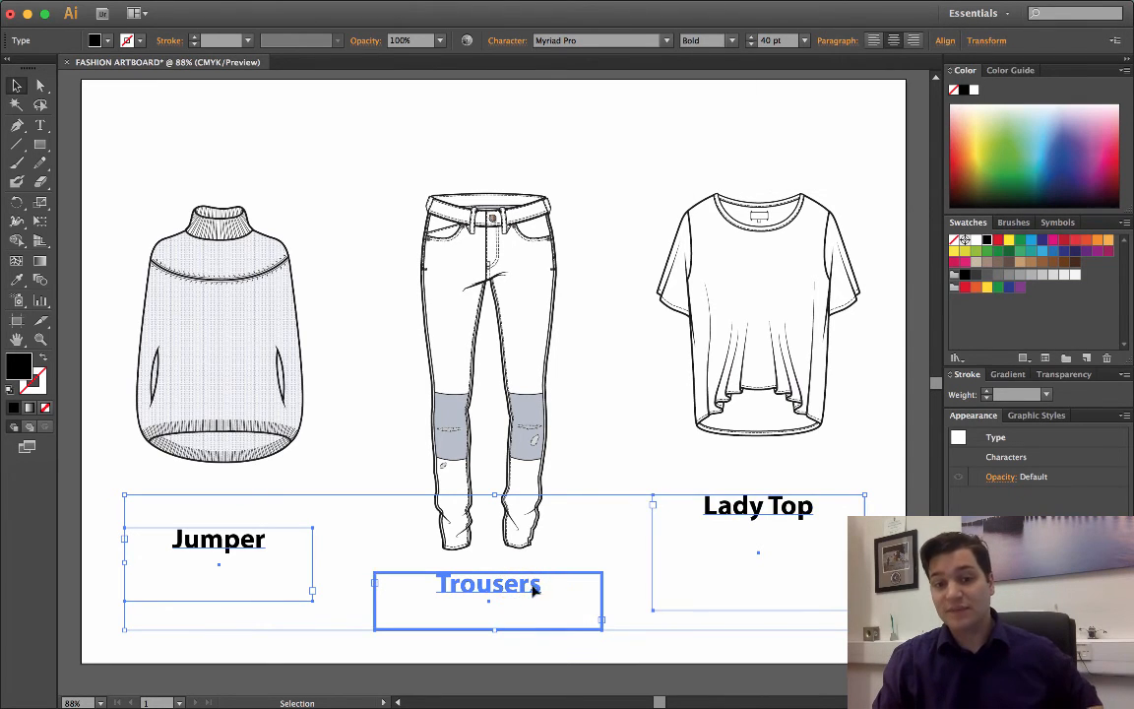
mouse_move(923, 107)
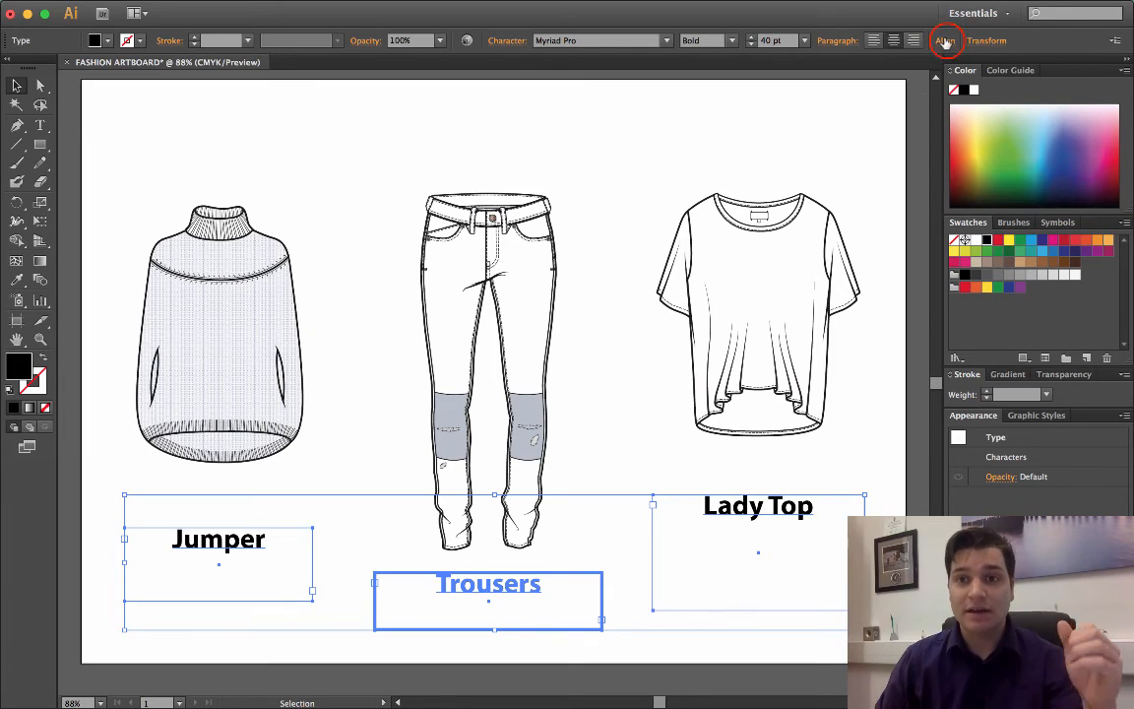
Step: Level the three labels in one row with Vertical Align Top from the Align panel
left_click(945, 40)
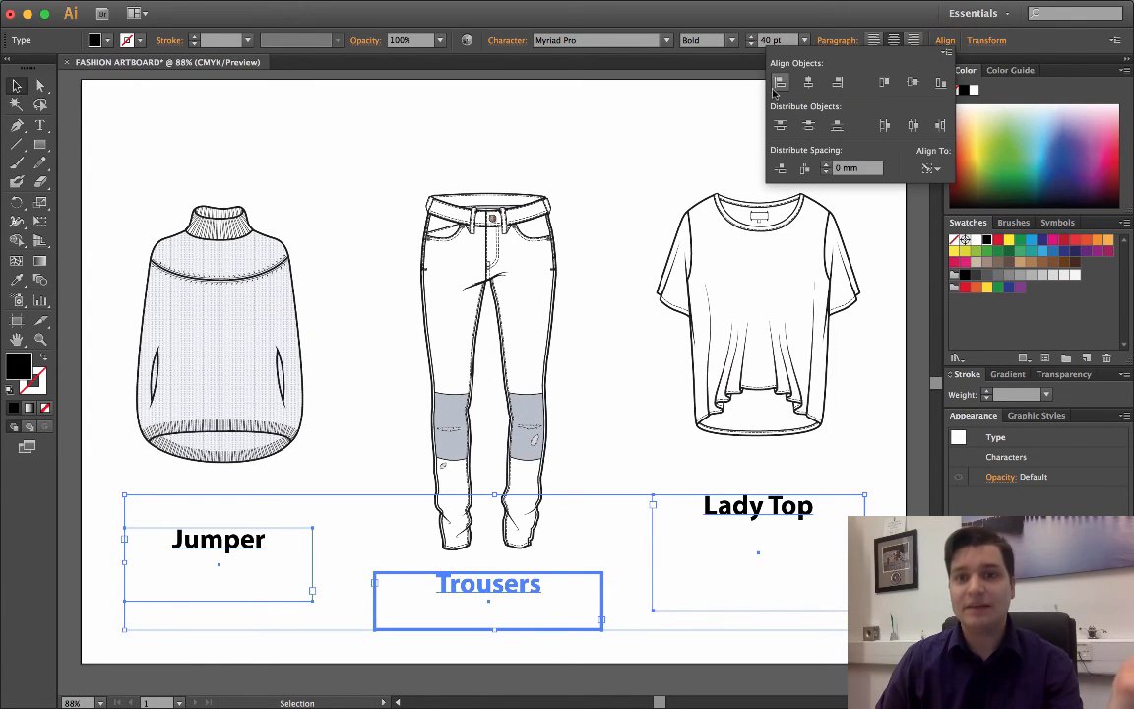
mouse_move(884, 83)
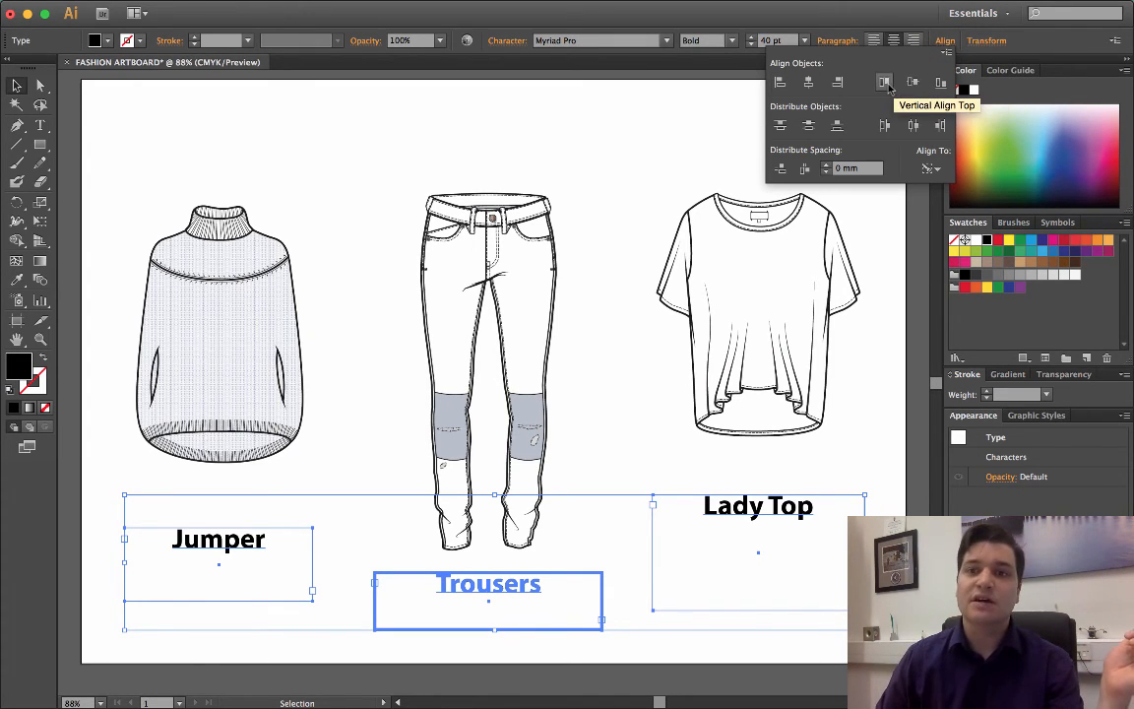
left_click(884, 83)
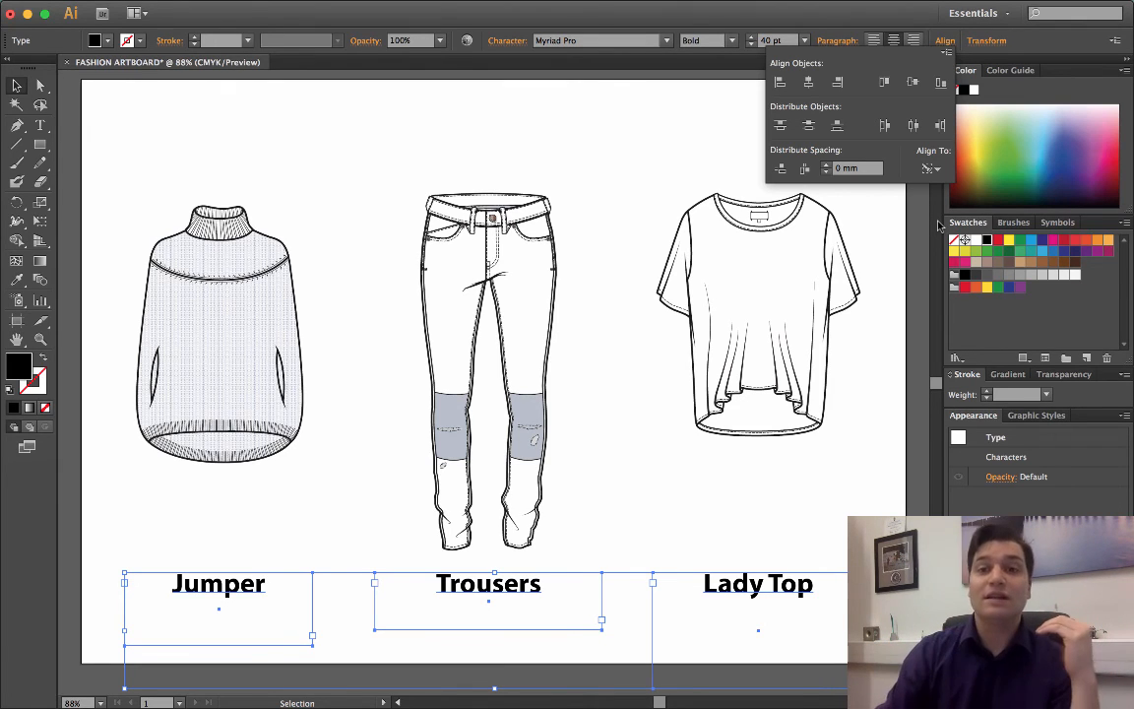
left_click(489, 583)
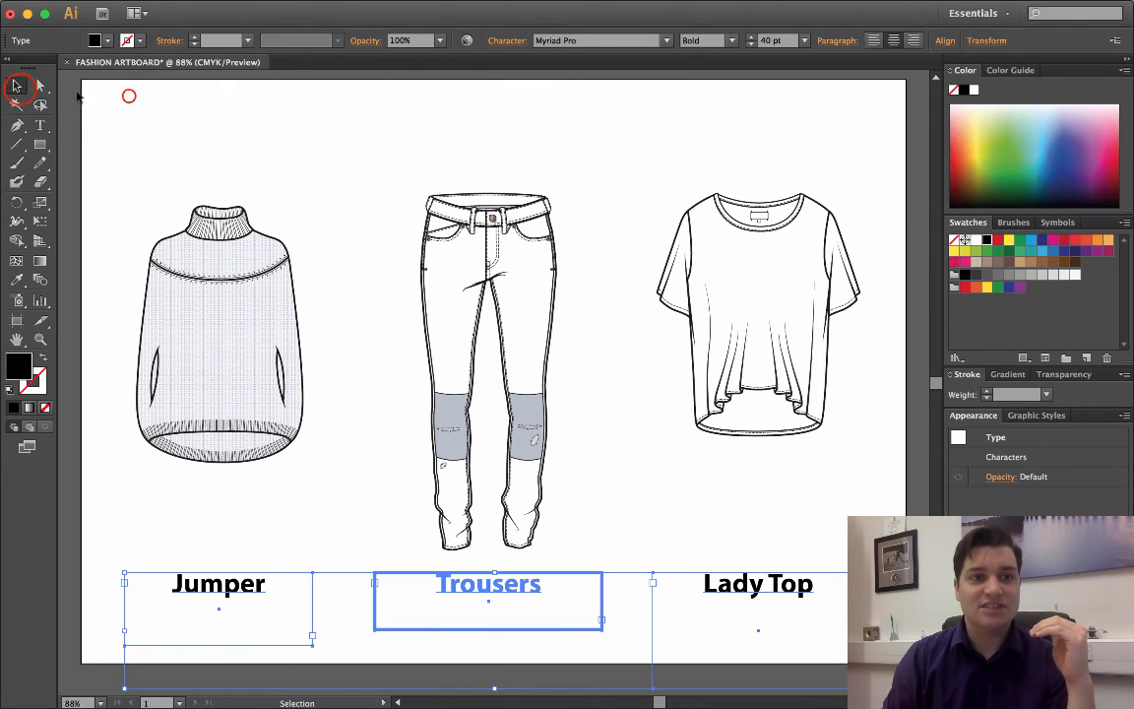
left_click(108, 112)
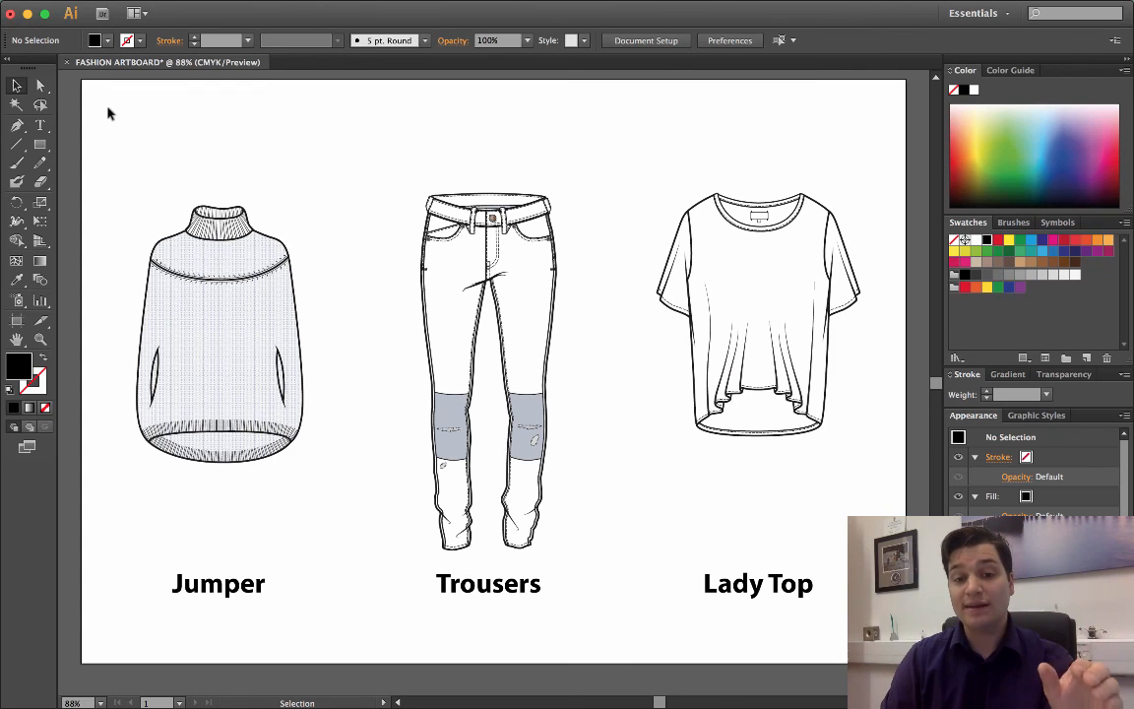
mouse_move(244, 630)
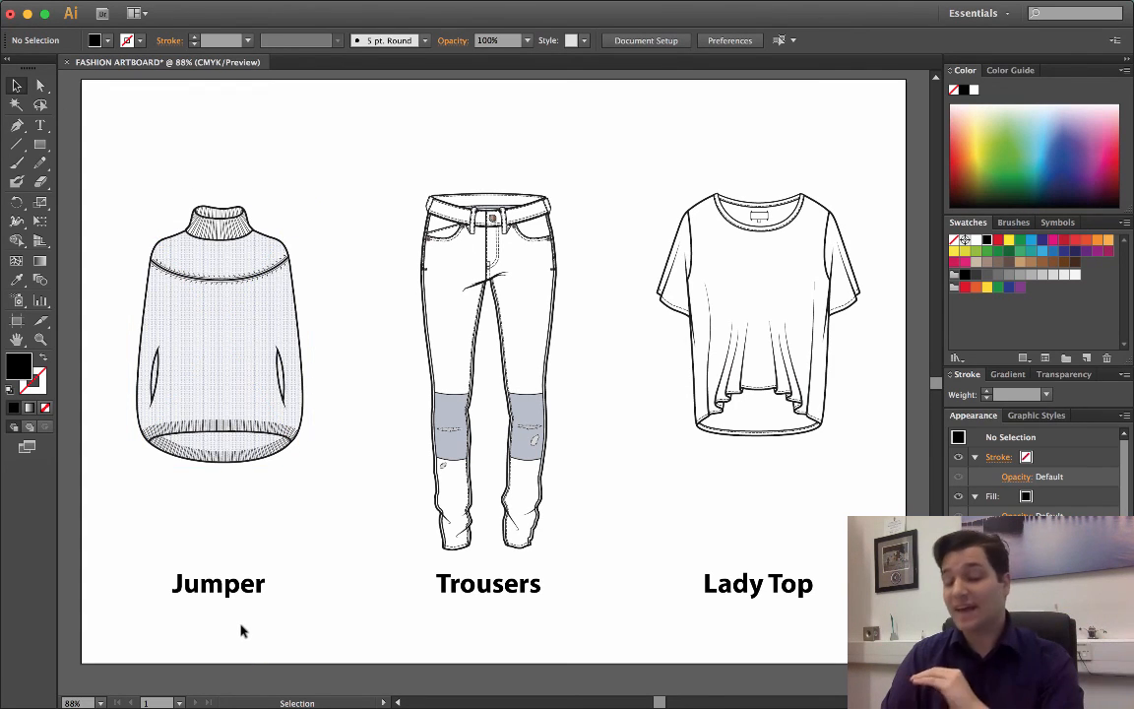